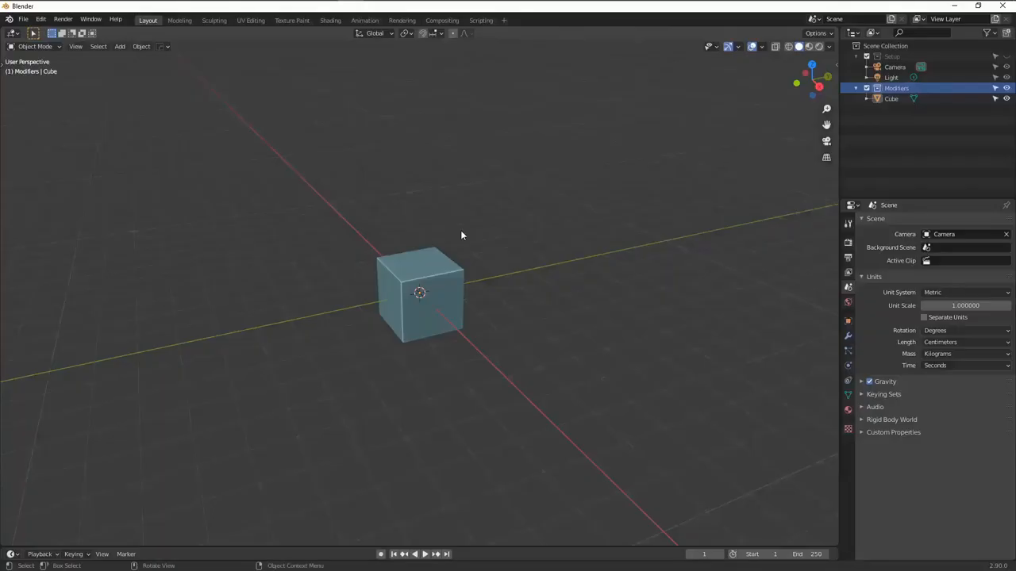
Switch to front view to line up the skillet reference and block out the pan cylinder
key("KP_1")
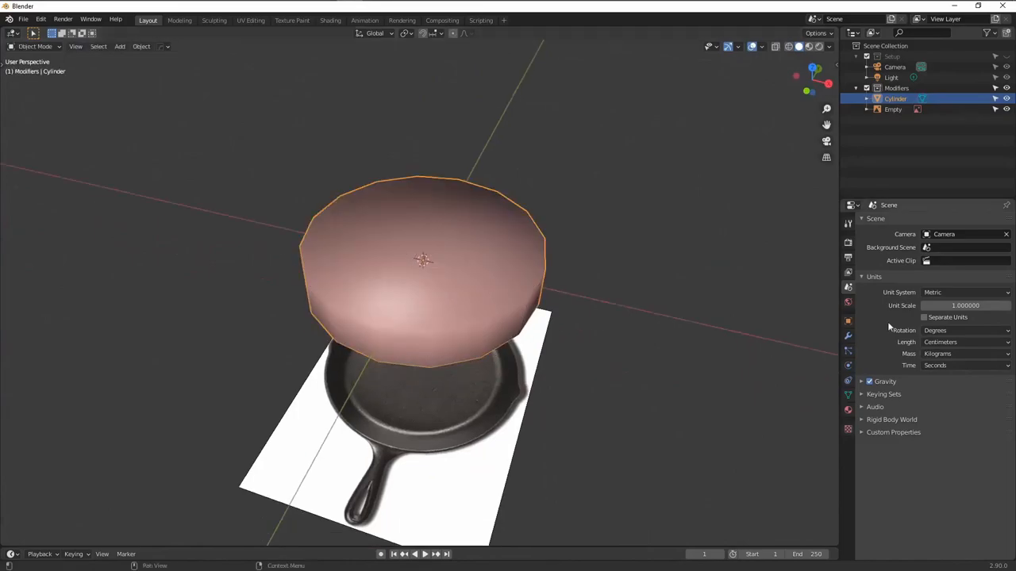
Hollow the cylinder into a shallow pan bowl in Edit Mode and check it from top view against the reference
key("Tab")
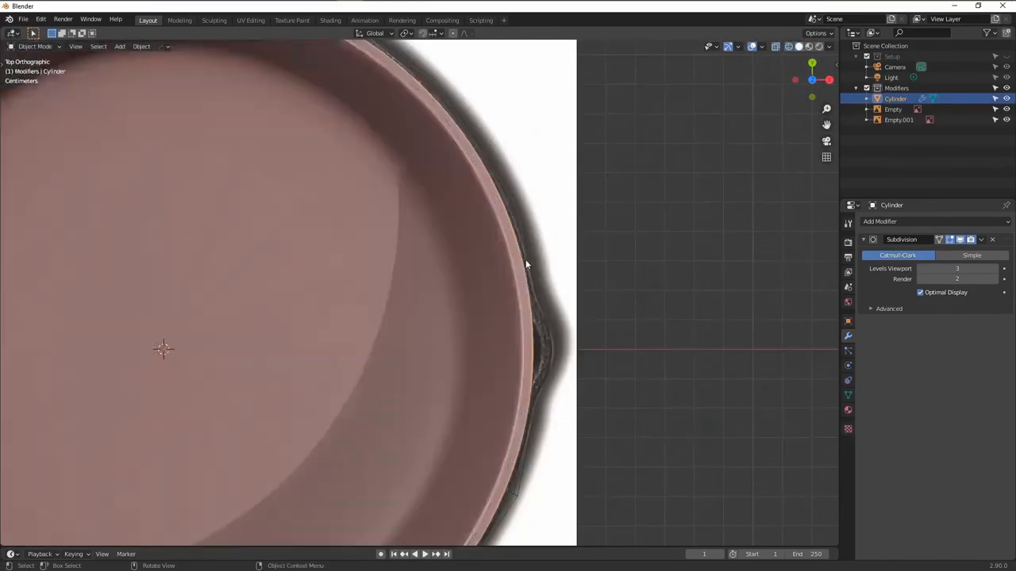
key("Tab")
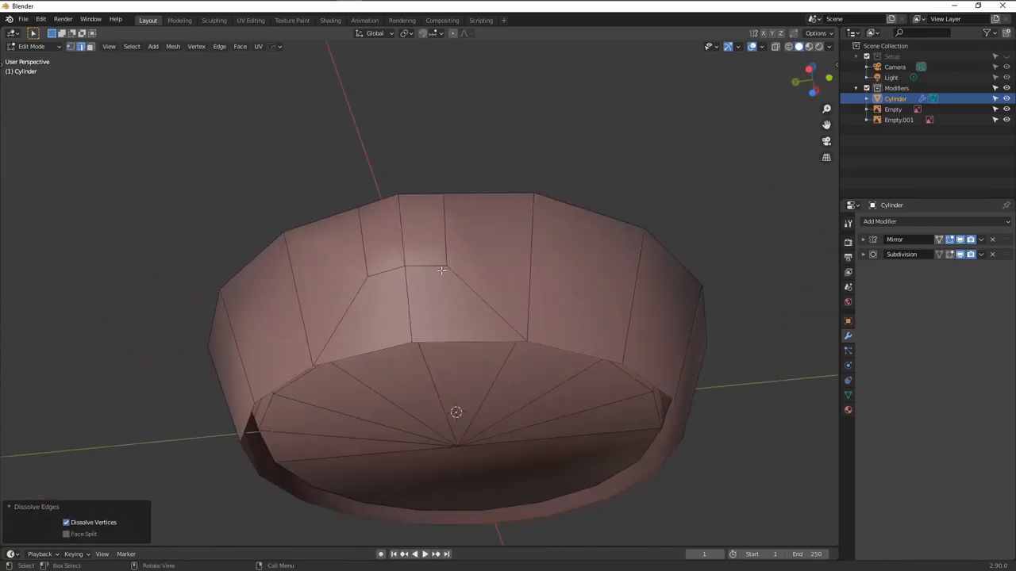
key("KP_7")
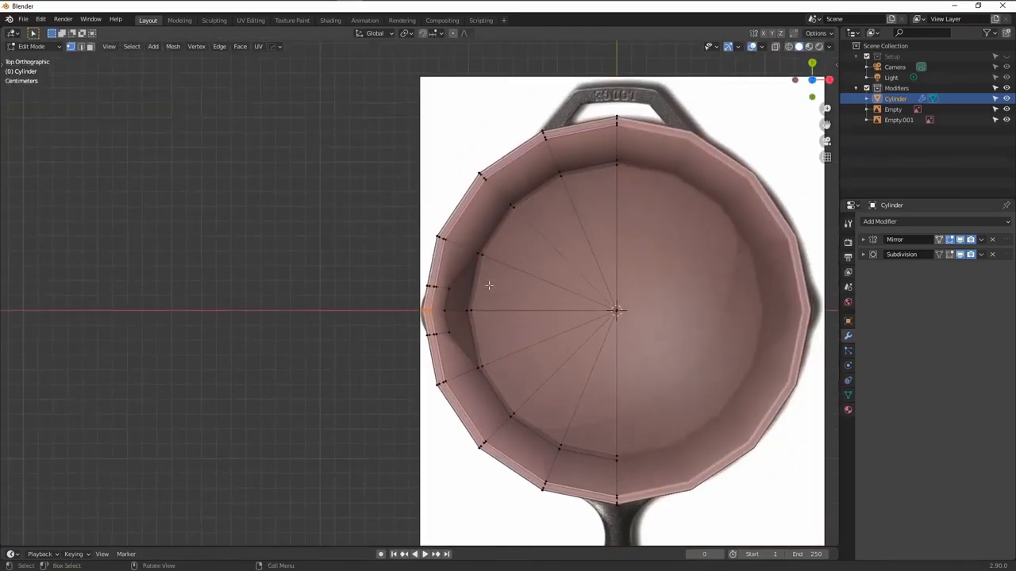
Extrude the rim into a small looped helper handle and view the subdivided result in Object Mode
scroll("up", 3)
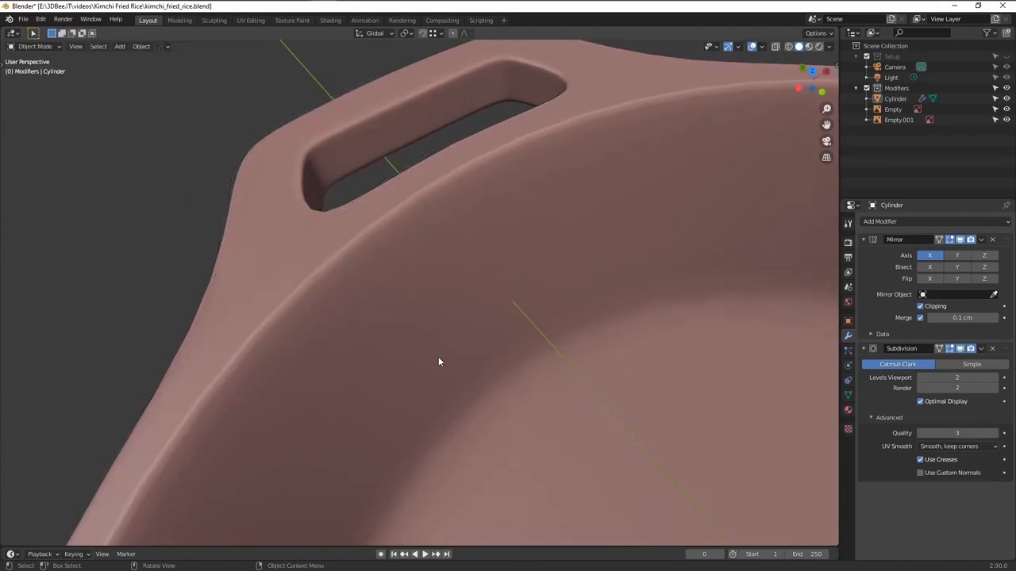
key("Tab")
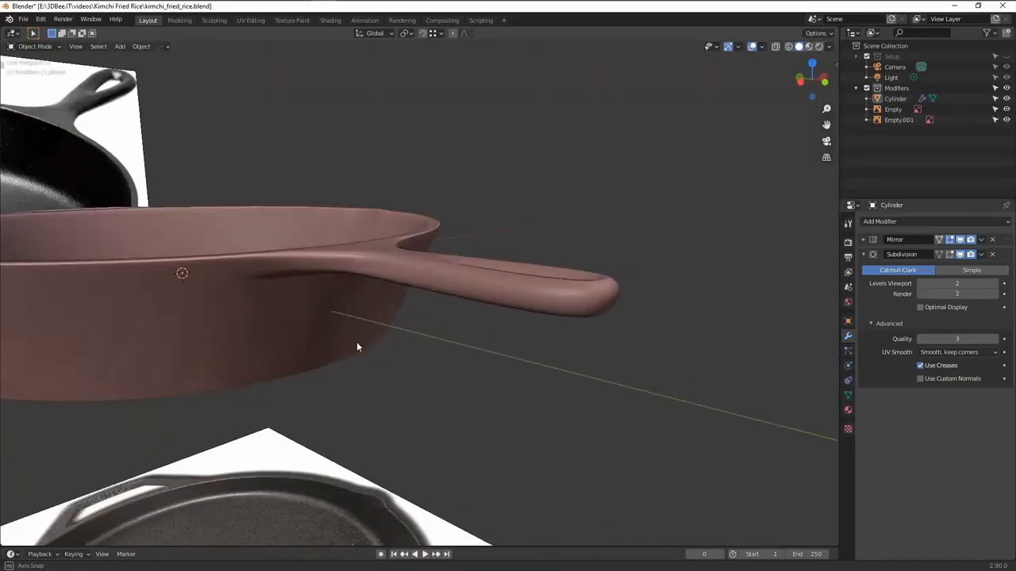
Extrude the opposite rim faces outward into the long handle, completing the skillet body
key("Tab")
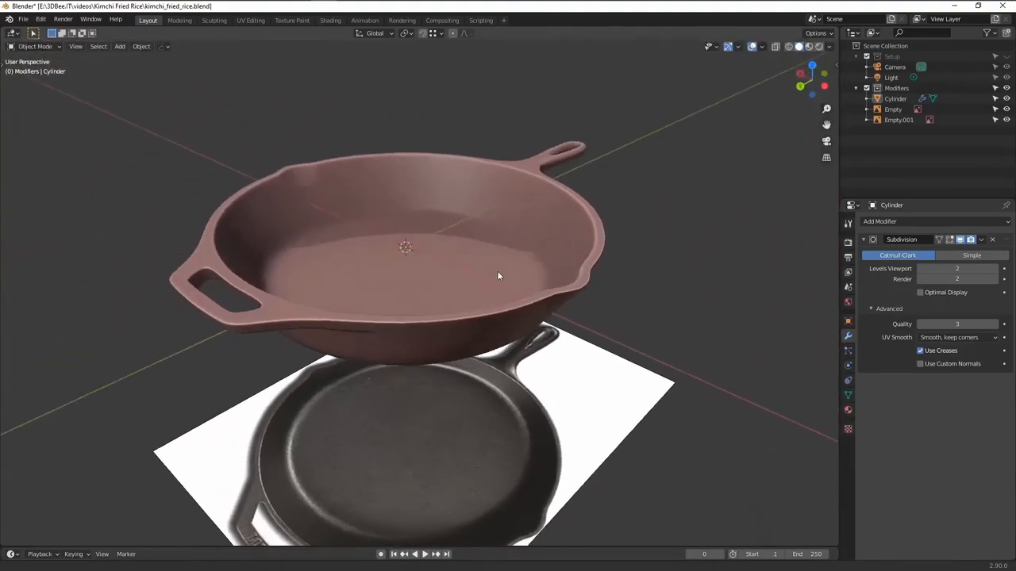
Add the wooden spoon reference image and start a new mesh beside the skillet for the spoon
left_click(121, 46)
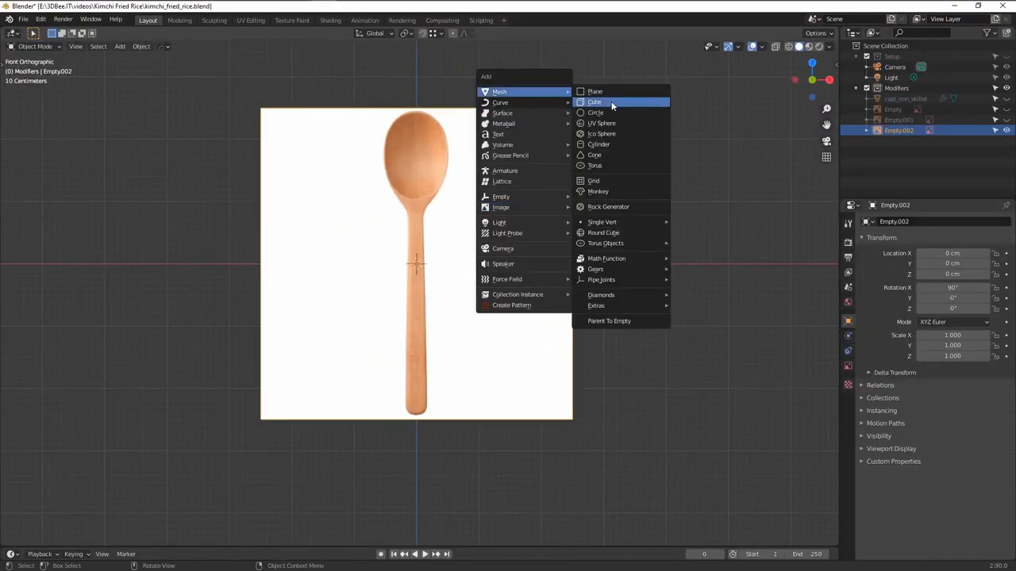
left_click(594, 101)
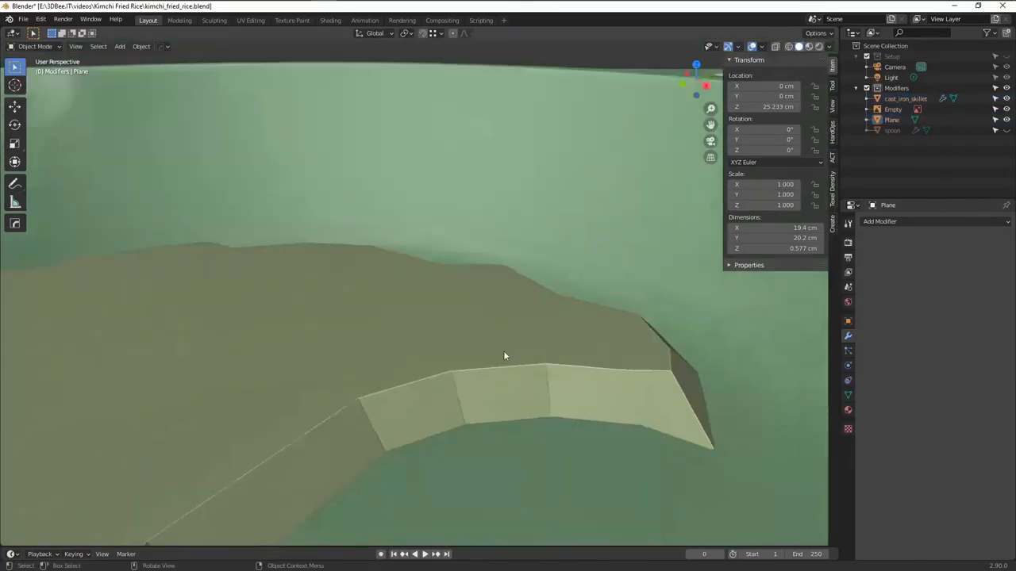
Shape a plane into a rough rice mound inside the pan and move to Sculpt Mode
left_click(213, 19)
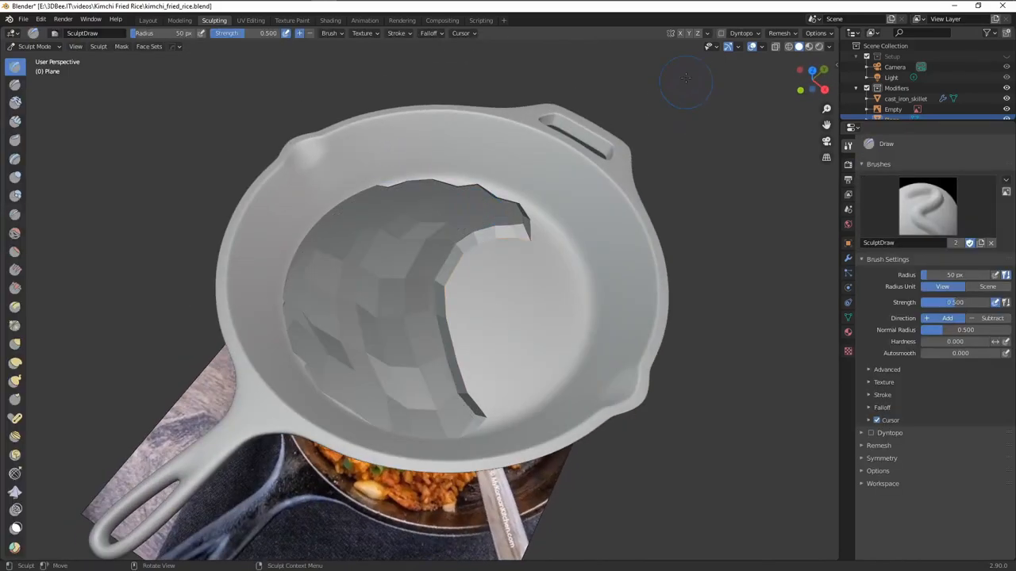
Sculpt lumps into the rice mound with Clay Strips and place small rice clumps around the pan
left_click(870, 445)
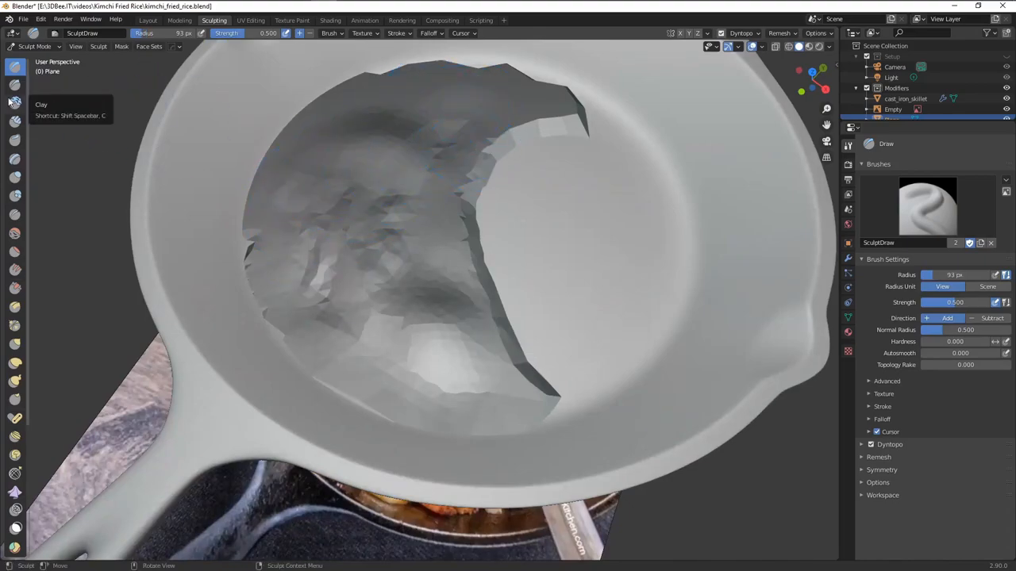
left_click(15, 121)
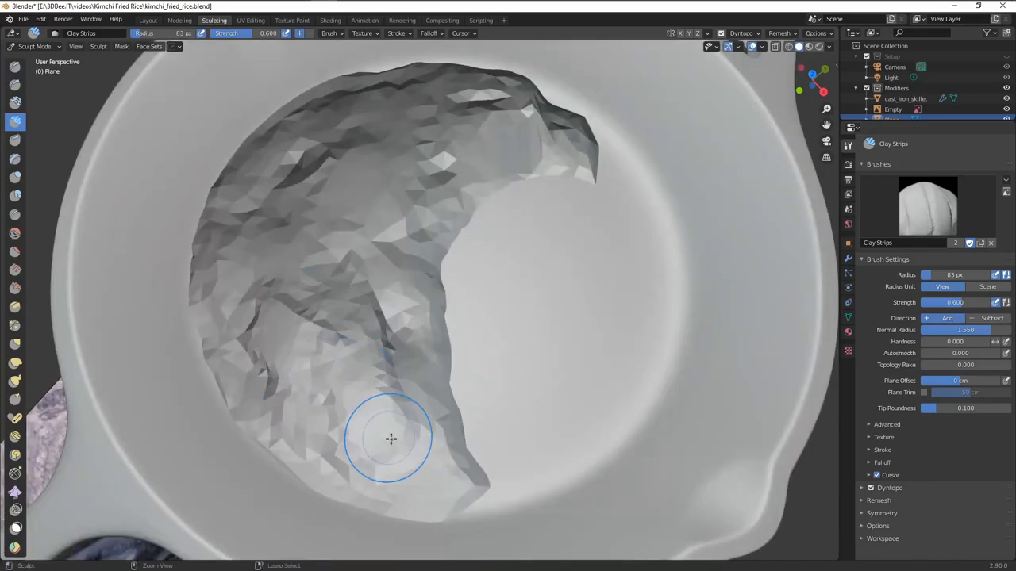
left_click(180, 19)
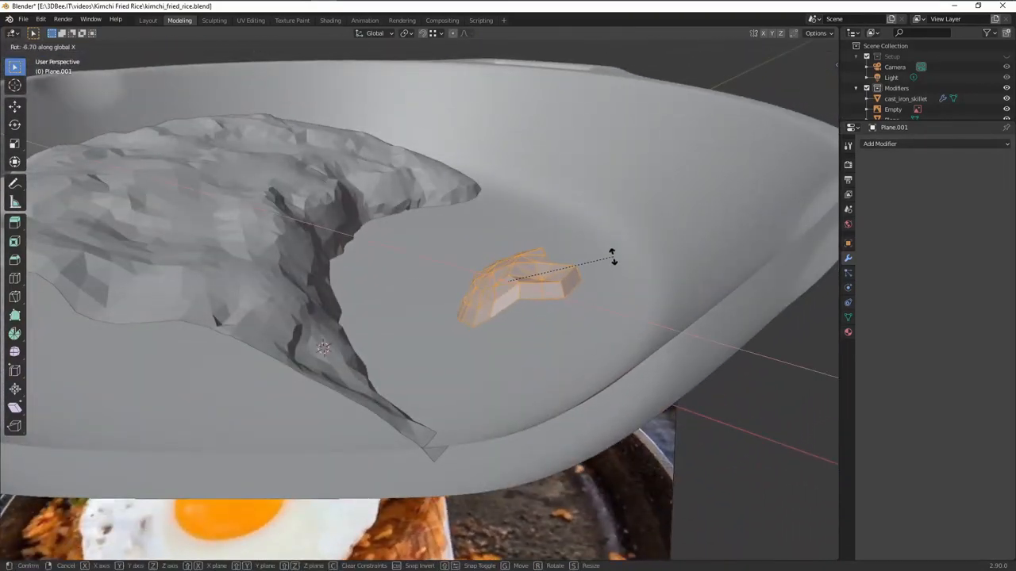
left_click(213, 19)
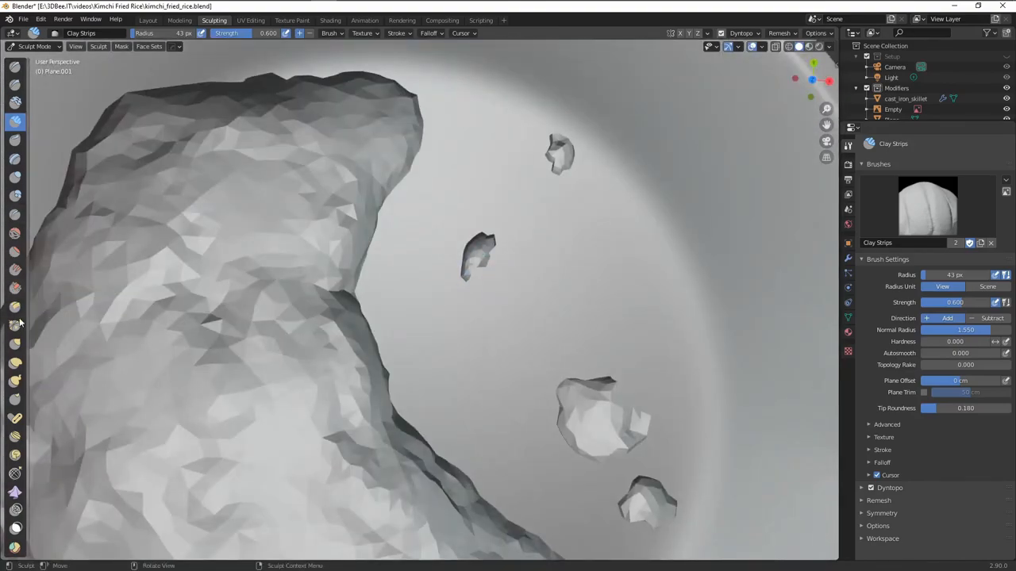
left_click(179, 19)
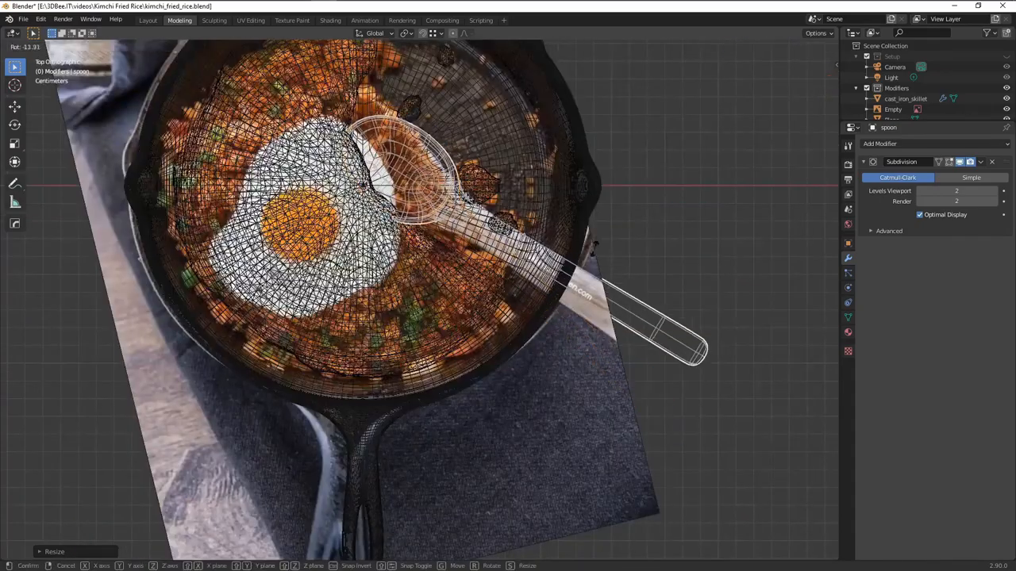
Smooth the modelled spoon, rest it in the rice, and bring up the add-object list for the next mesh
left_click(212, 19)
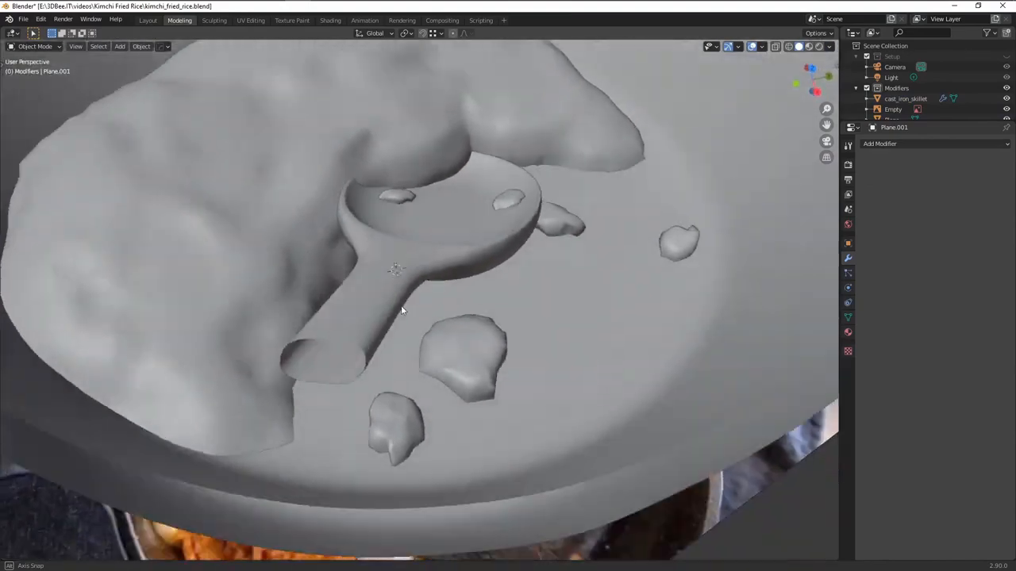
key("Tab")
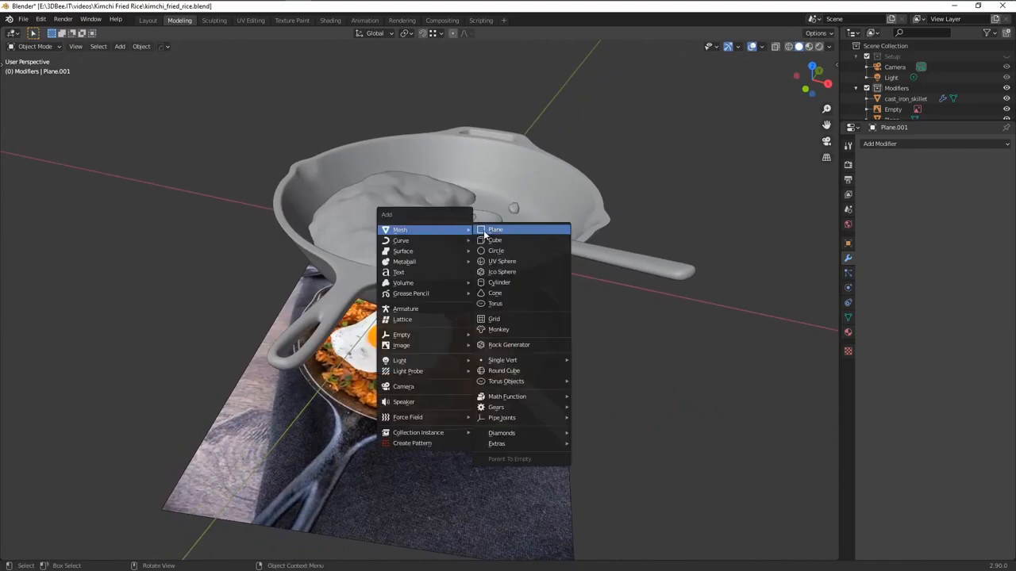
Add a plane and shape it into an irregular fried-egg sheet draped over the rice beside the spoon
left_click(495, 229)
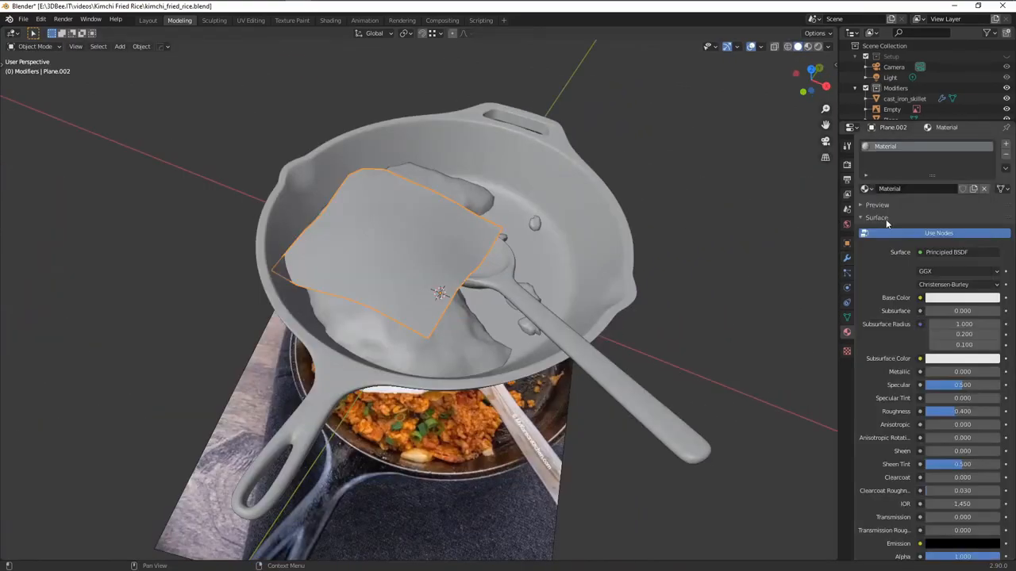
left_click(250, 19)
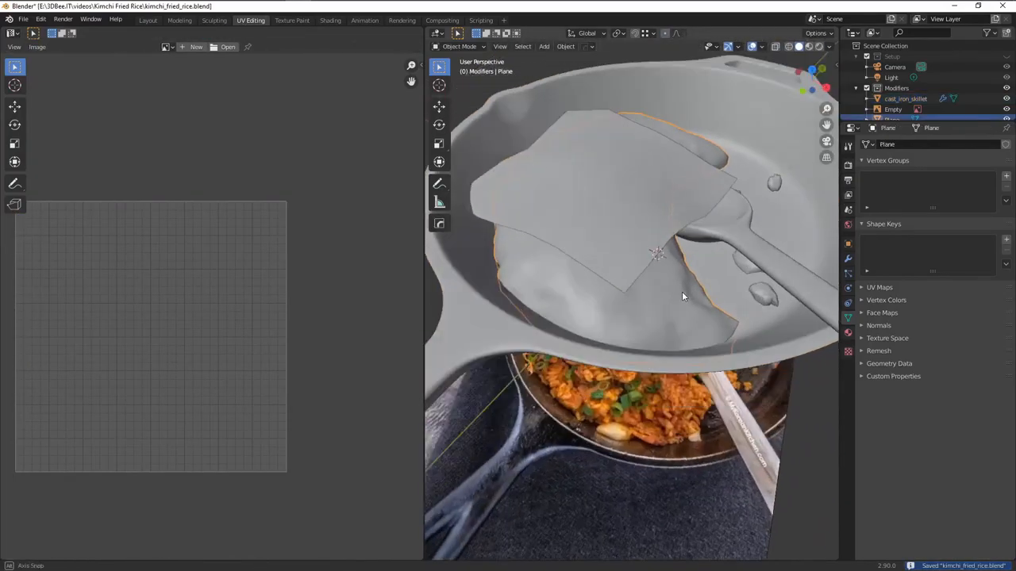
Unwrap the skillet scene meshes in the UV Editing layout so they are ready for Substance Painter
key("Tab")
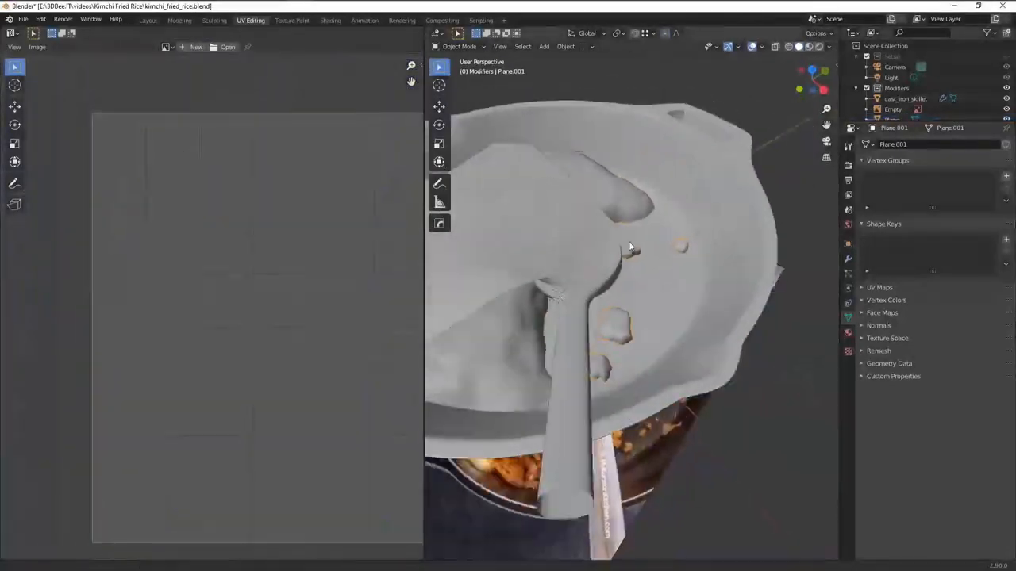
key("Tab")
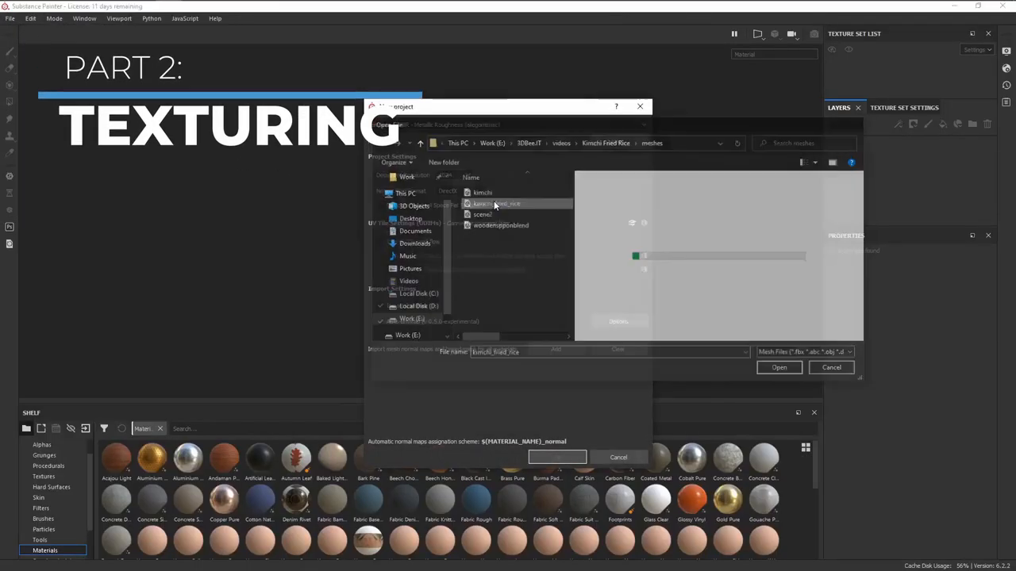
Create the project from the exported mesh with auto-unwrap, then search 'cast' and download Black Cast Iron into Painter
left_click(777, 366)
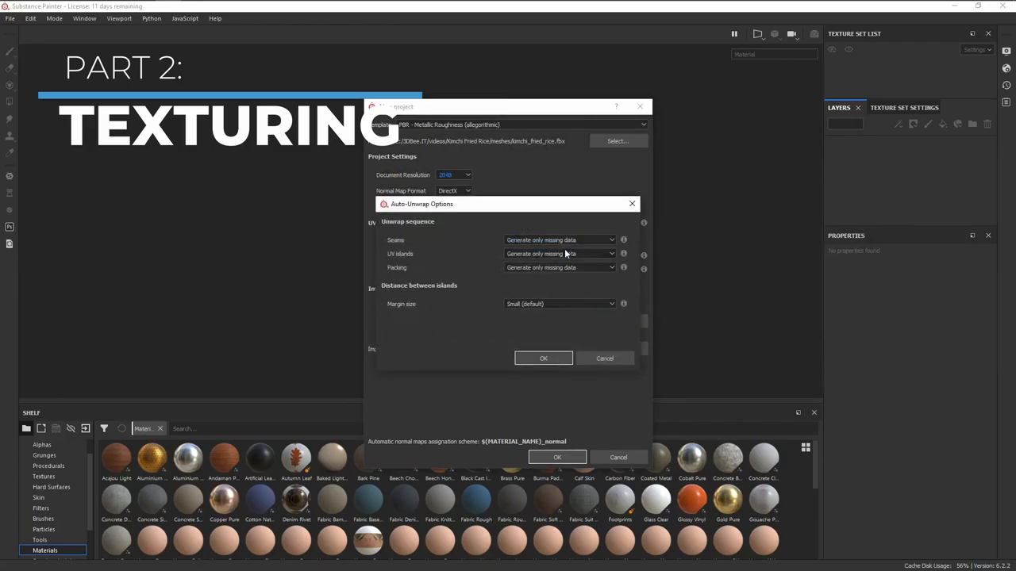
left_click(543, 359)
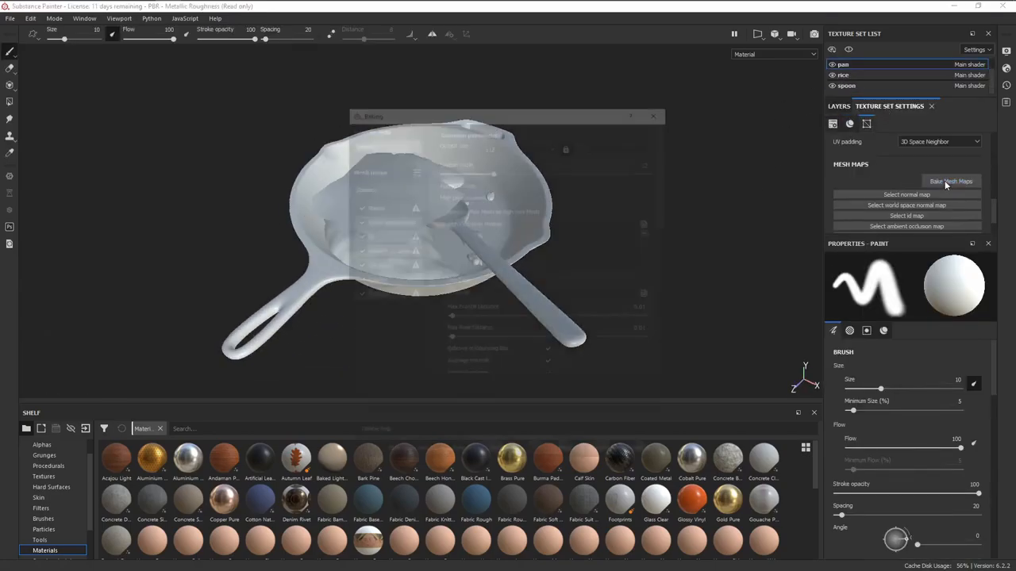
left_click(953, 181)
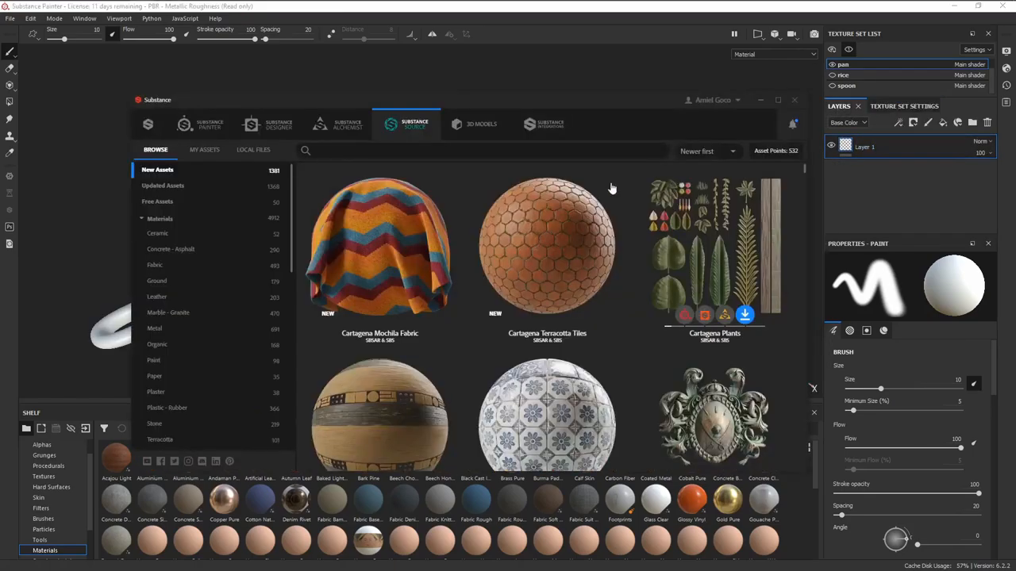
type("cast iron")
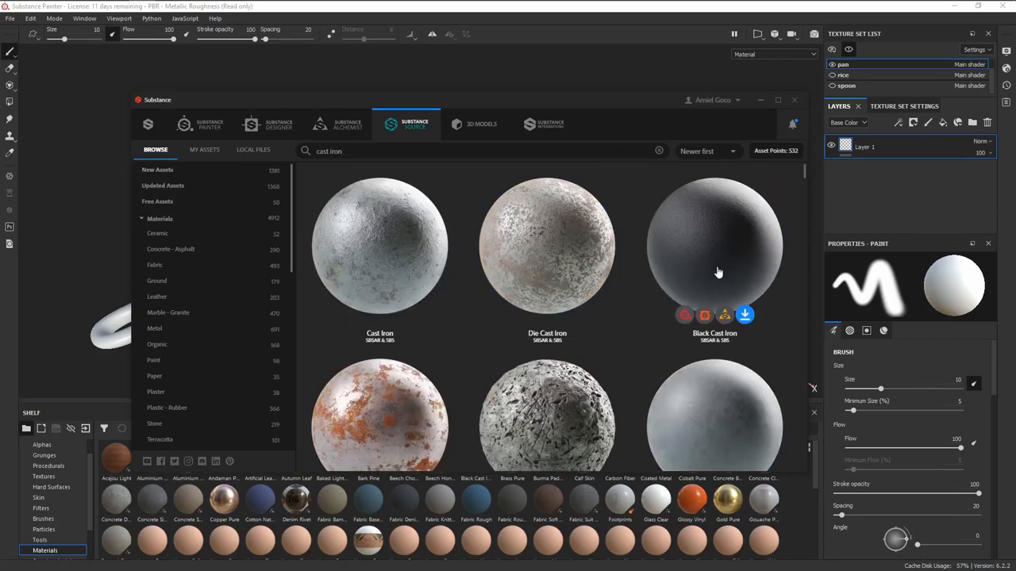
left_click(714, 254)
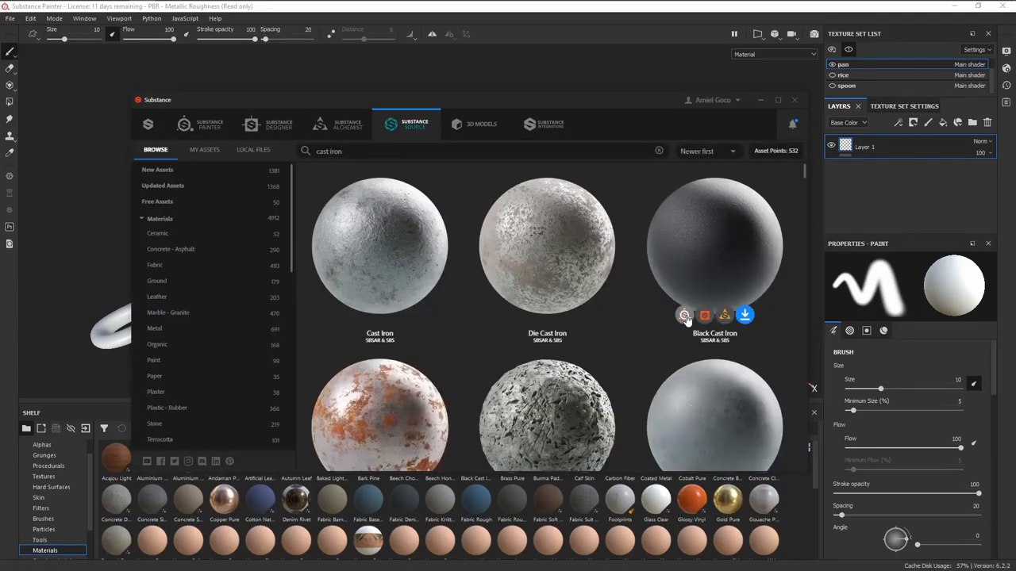
left_click(744, 314)
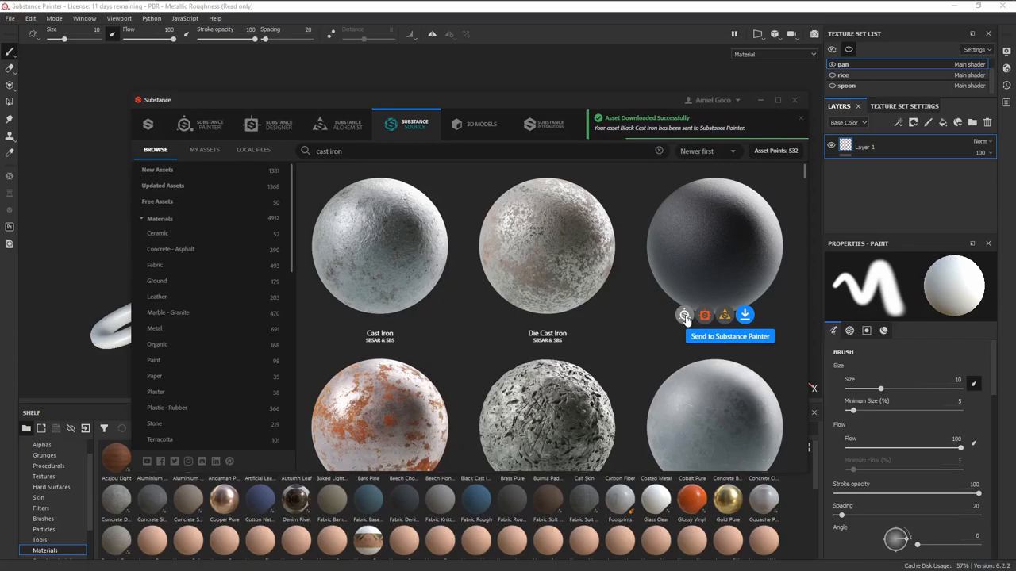
type("egg")
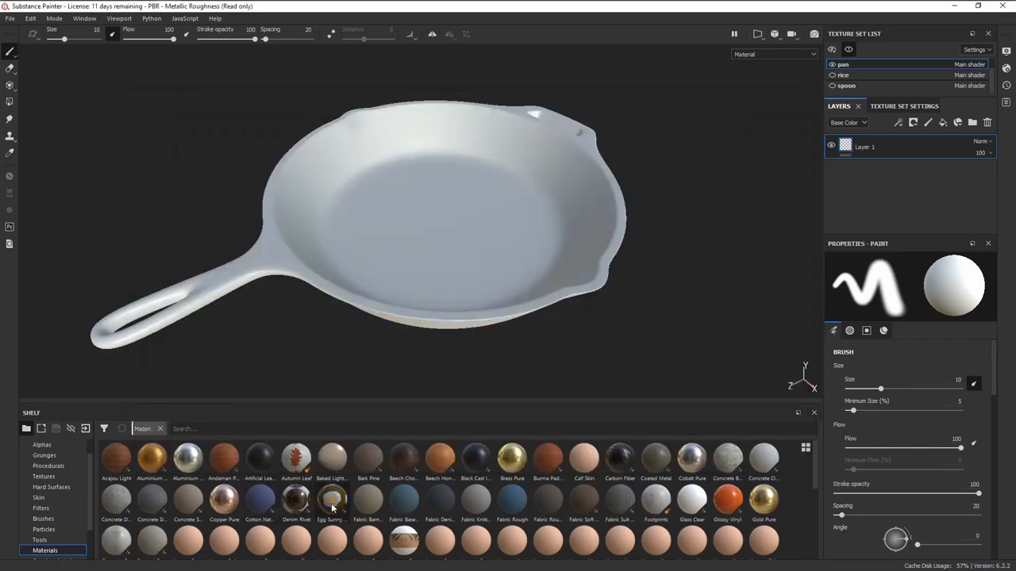
Apply Black Cast Iron to the pan and add an oily fill layer with lowered roughness
left_click(476, 458)
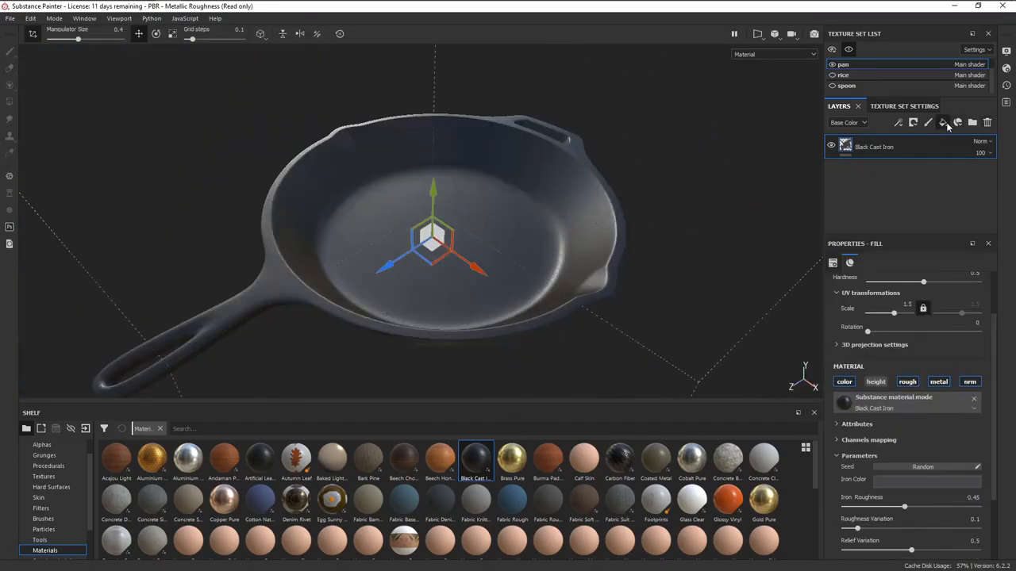
left_click(943, 122)
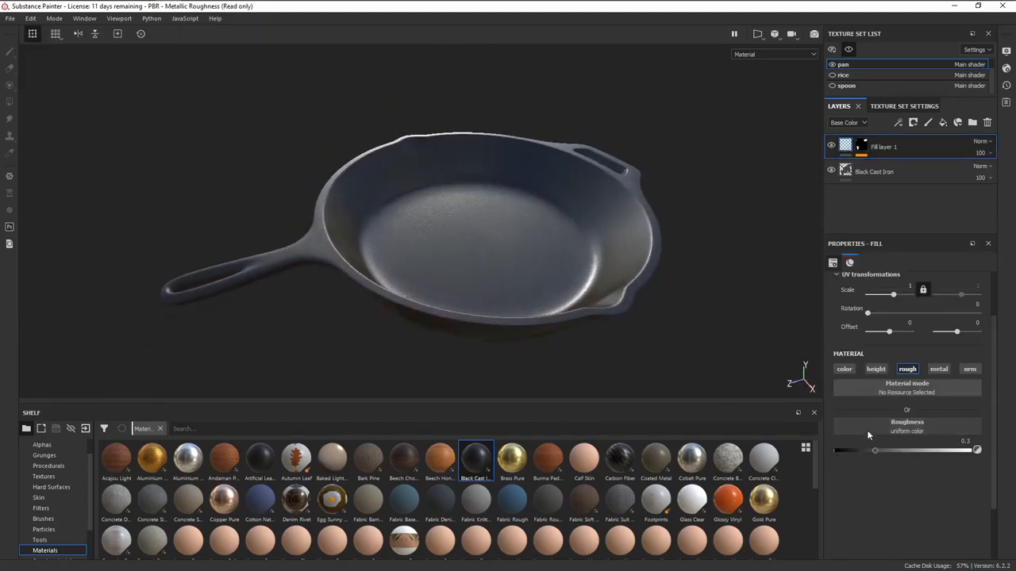
left_click_drag(978, 450, 848, 450)
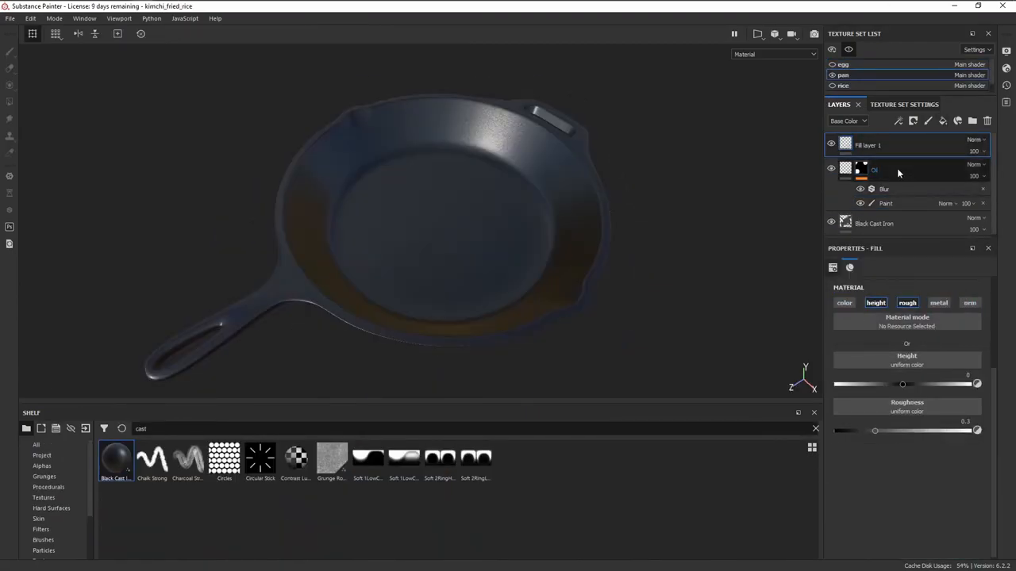
Mask the oil layer with Grunge Dirt Scratched, lowering its Balance and adjusting Contrast
left_click(870, 164)
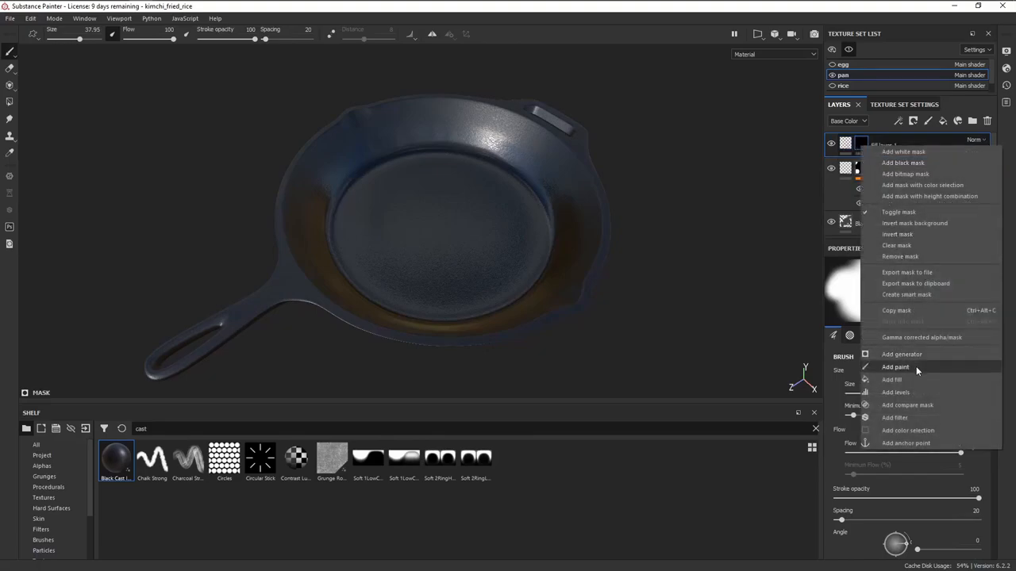
left_click(895, 366)
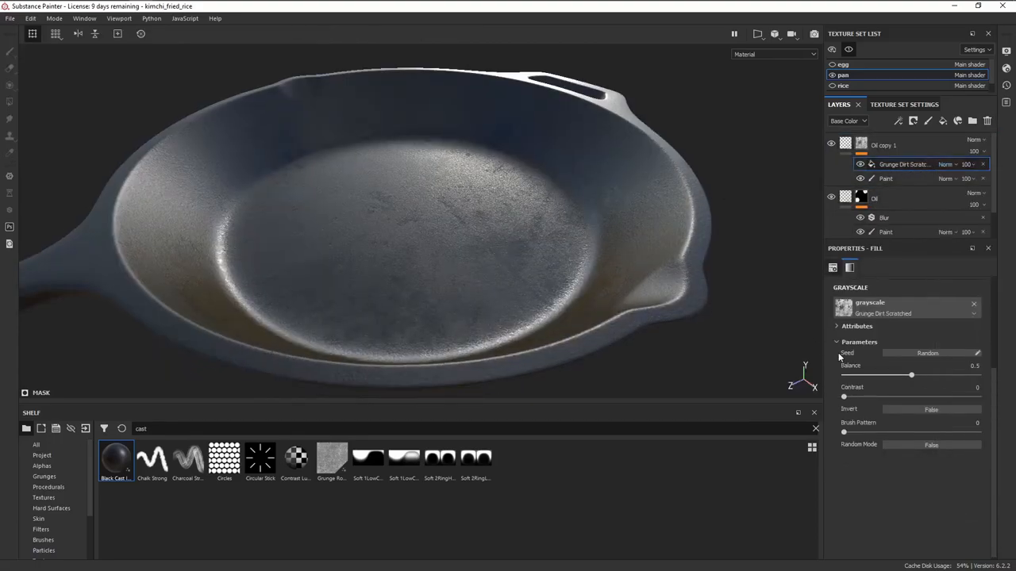
left_click_drag(845, 397, 866, 397)
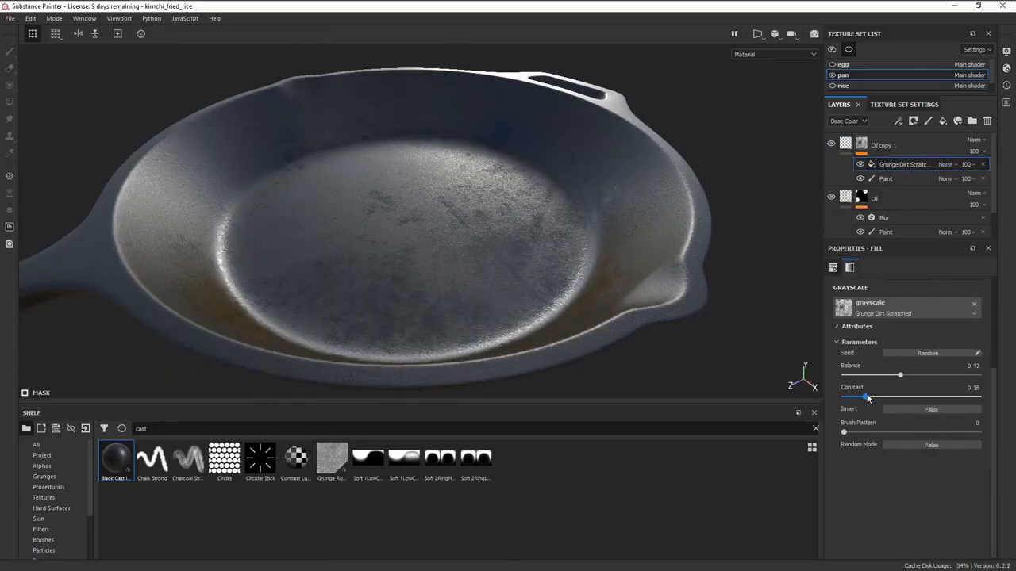
left_click(886, 178)
type("egg")
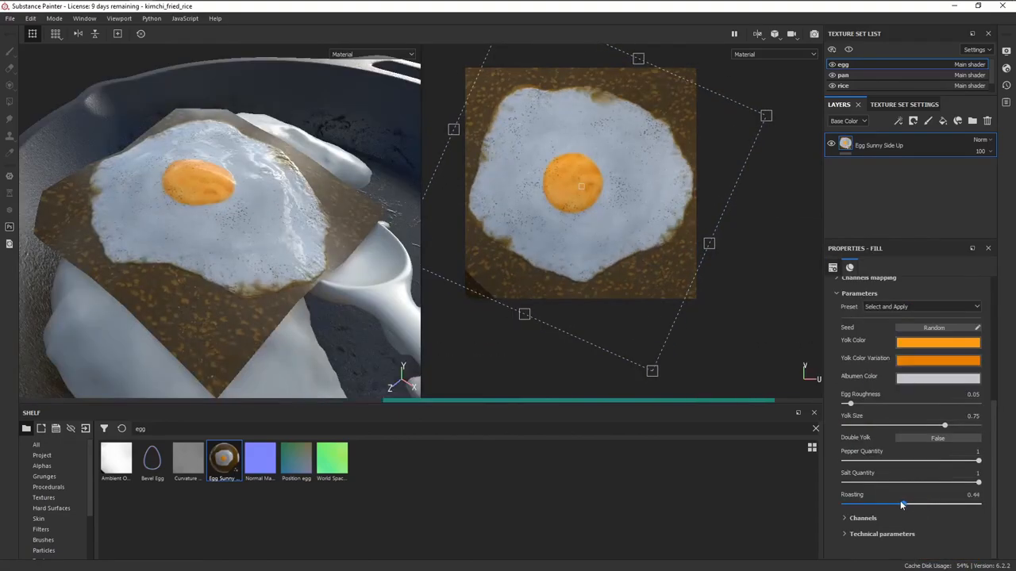
Reduce the egg's Roasting, enlarge Yolk Size, and give the egg texture set a new shader instance
left_click_drag(944, 425, 961, 425)
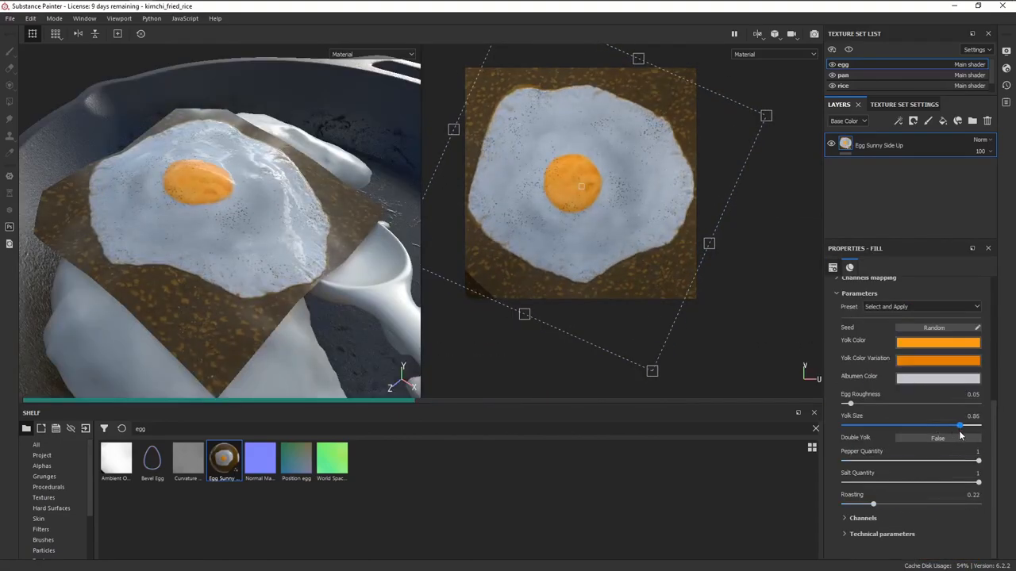
left_click_drag(959, 426, 978, 426)
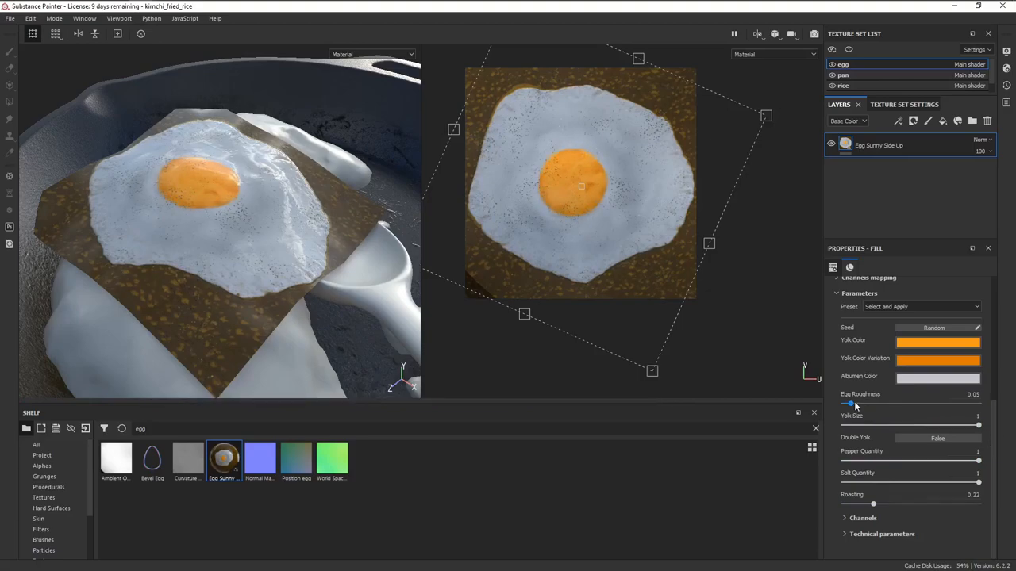
left_click(889, 105)
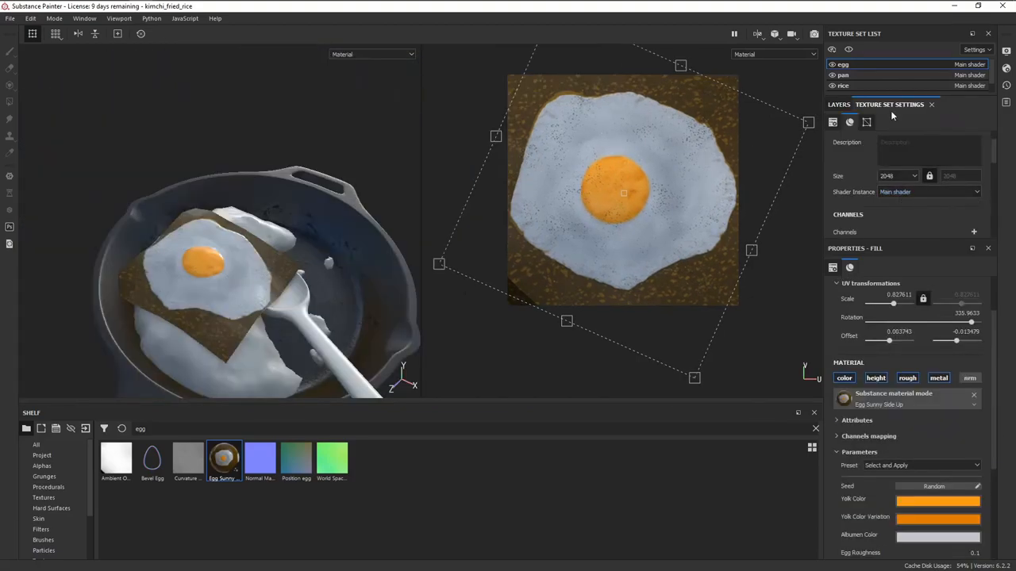
left_click(929, 191)
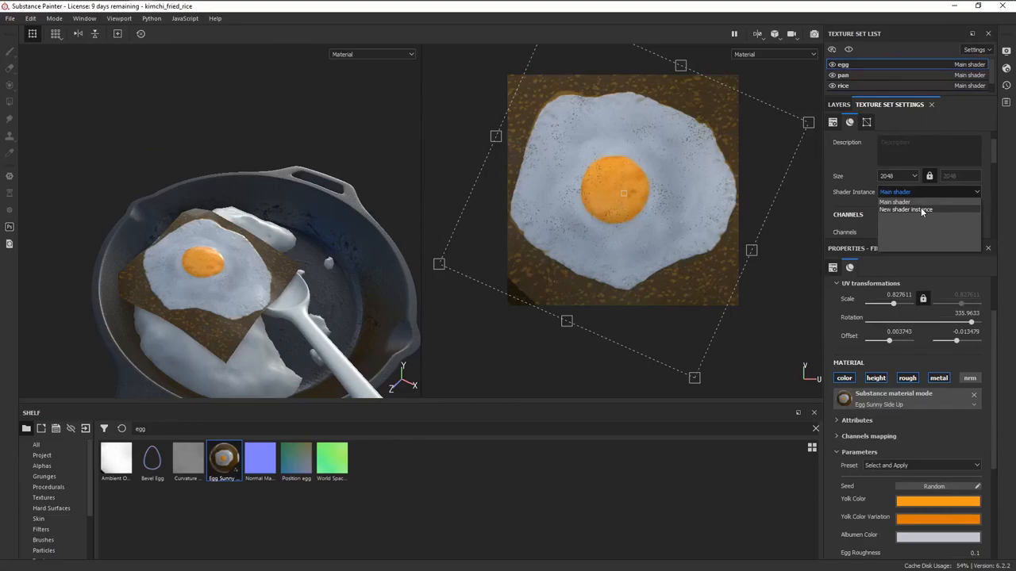
left_click(905, 210)
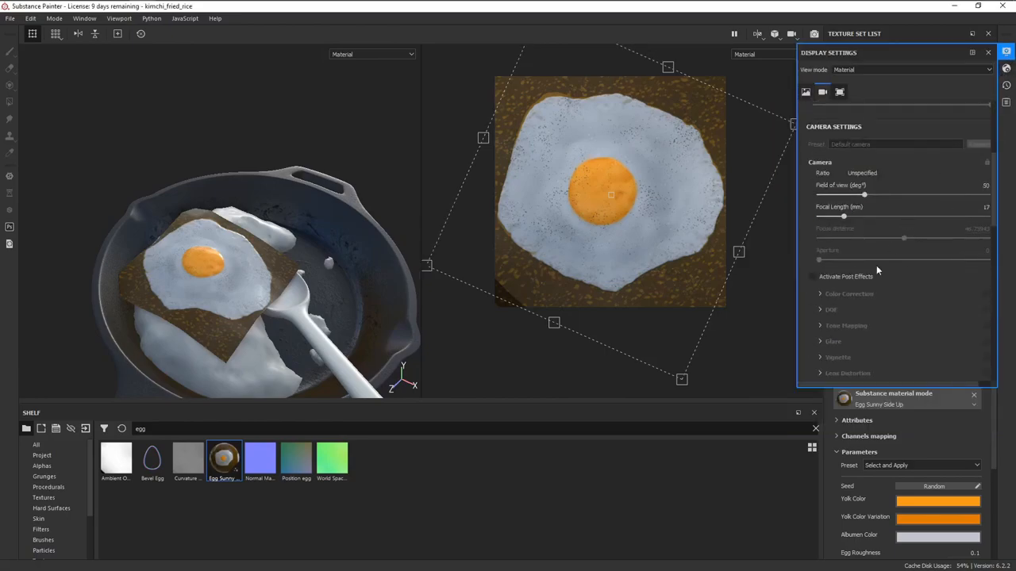
Activate Post Effects and a Color Profile in Display Settings, and choose a new Environment Map
left_click(813, 276)
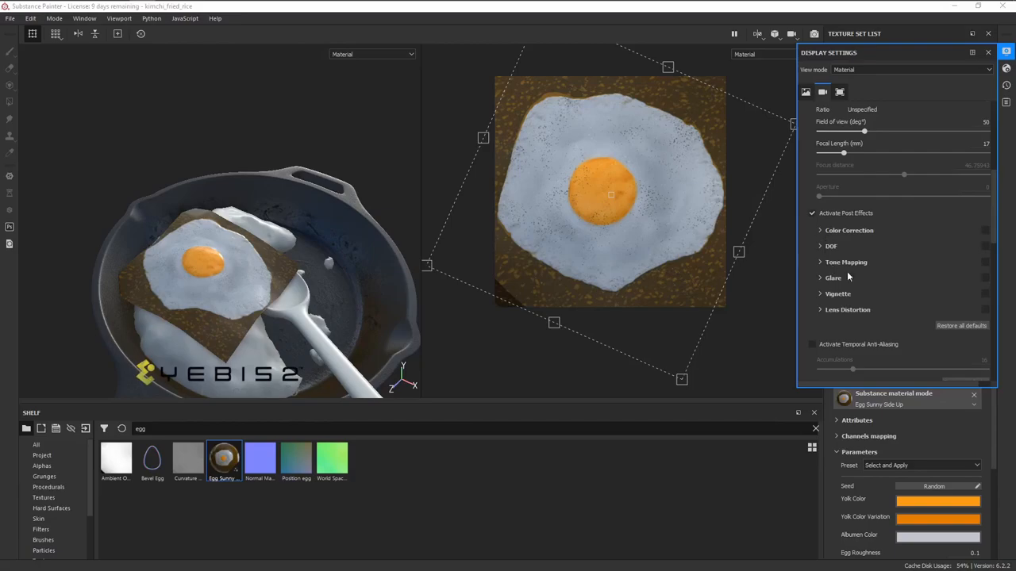
left_click(846, 261)
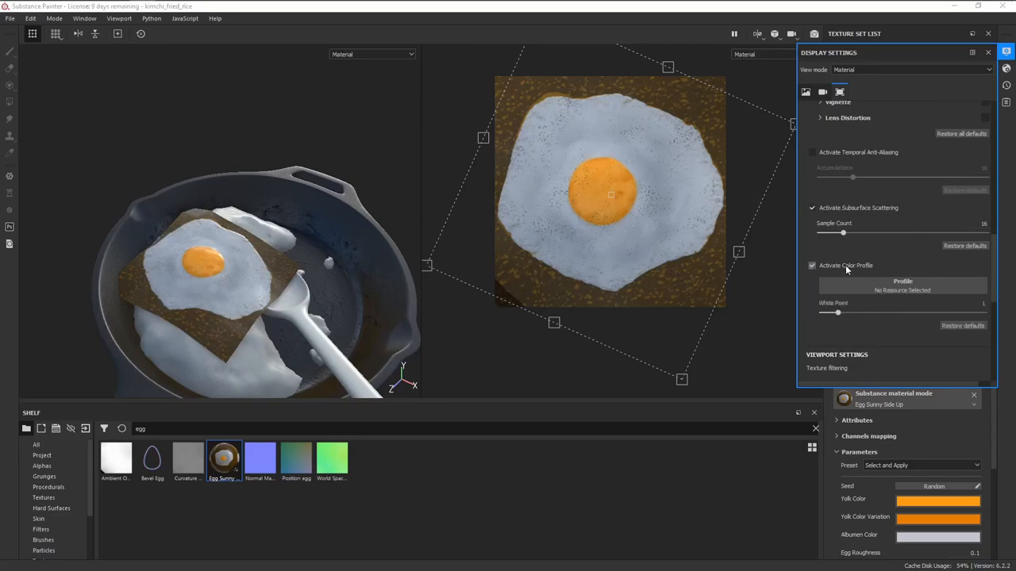
left_click(902, 281)
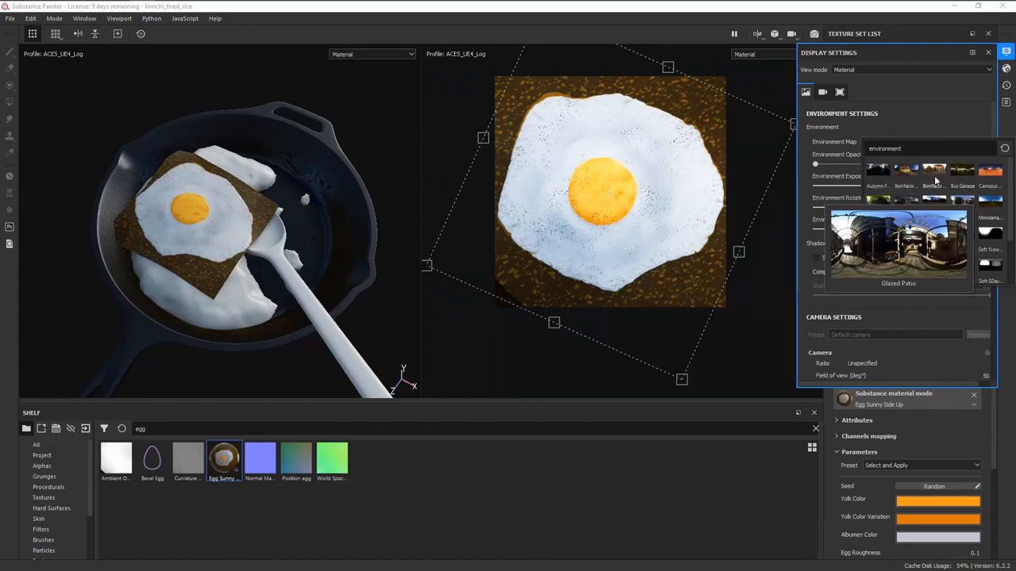
left_click(905, 168)
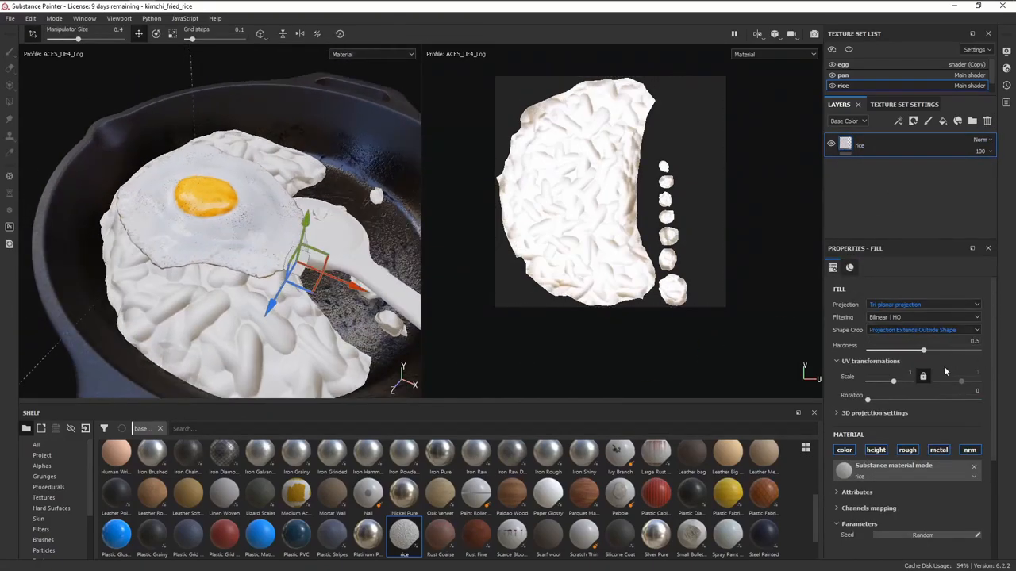
Lower the rice fill layer's UV Scale for finer grains and add an Opacity channel to its texture set
left_click_drag(892, 381, 911, 381)
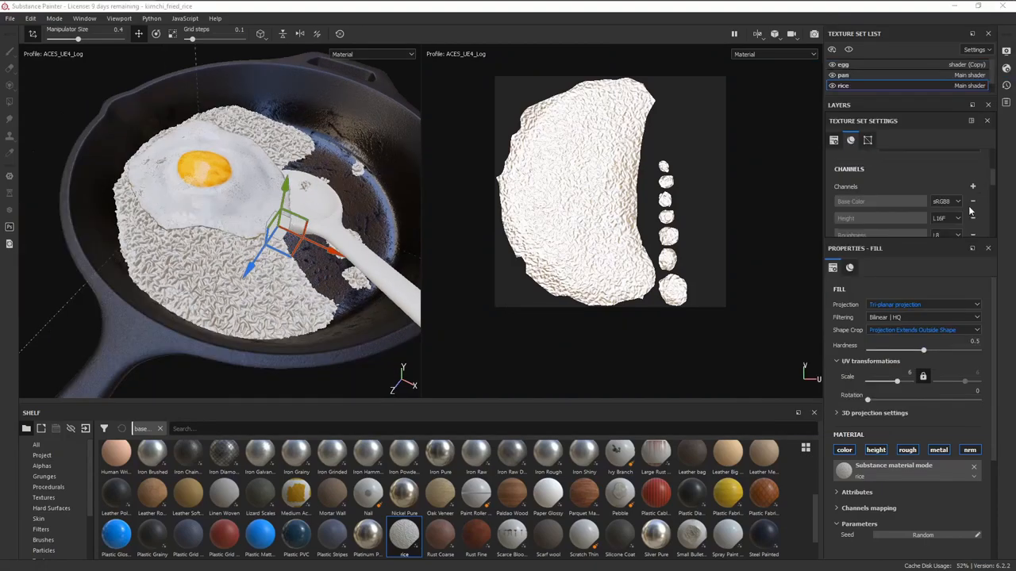
left_click(973, 186)
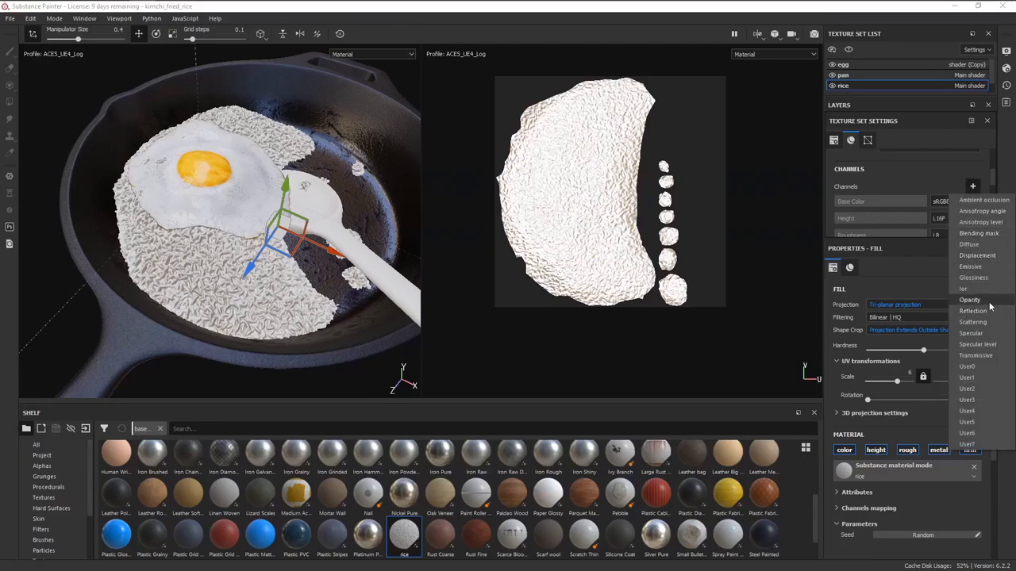
left_click(838, 105)
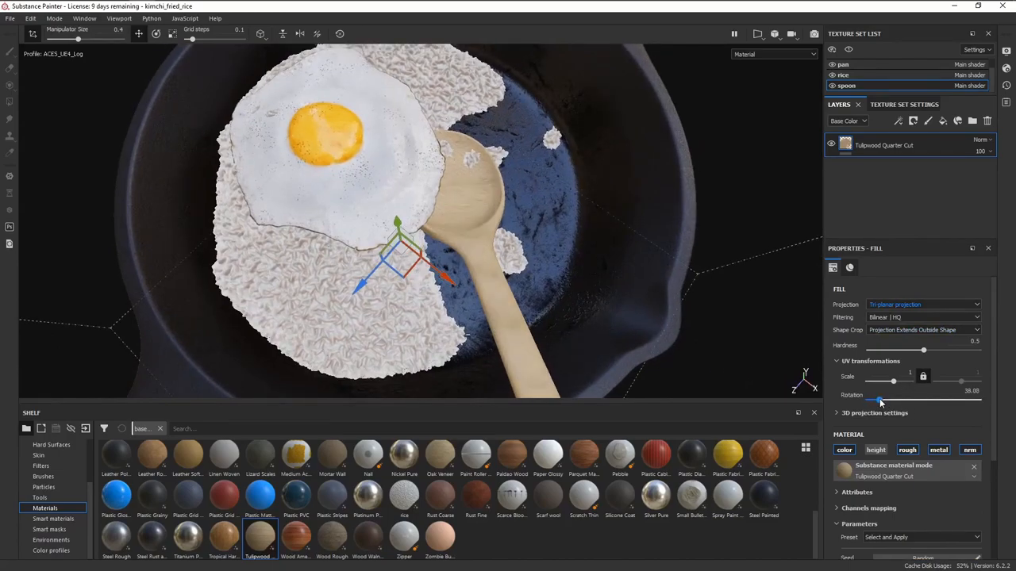
Rotate the Tallowwood Quarter Cut grain on the spoon via the UV Rotation slider
left_click_drag(880, 400, 912, 400)
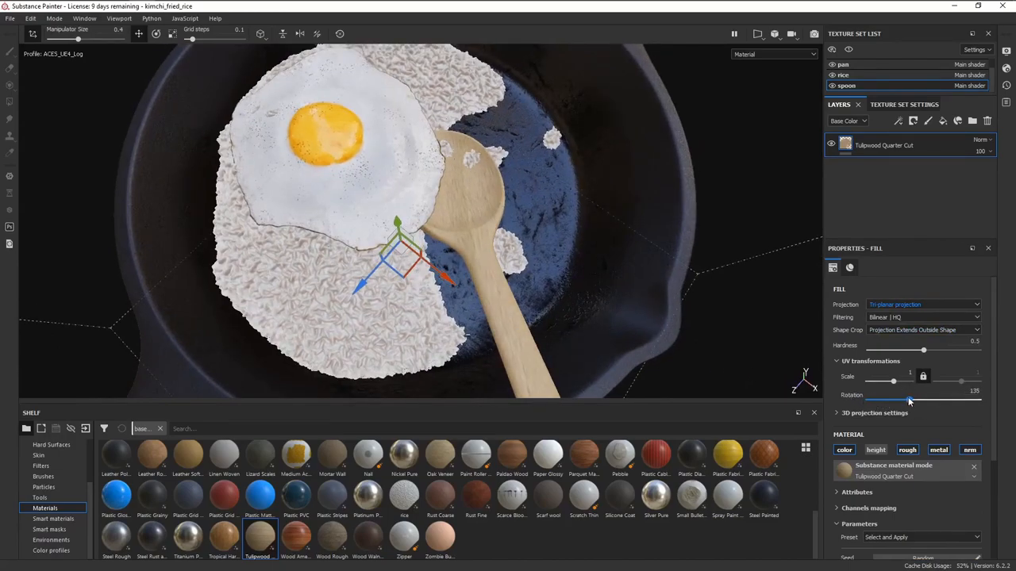
left_click_drag(908, 403, 913, 403)
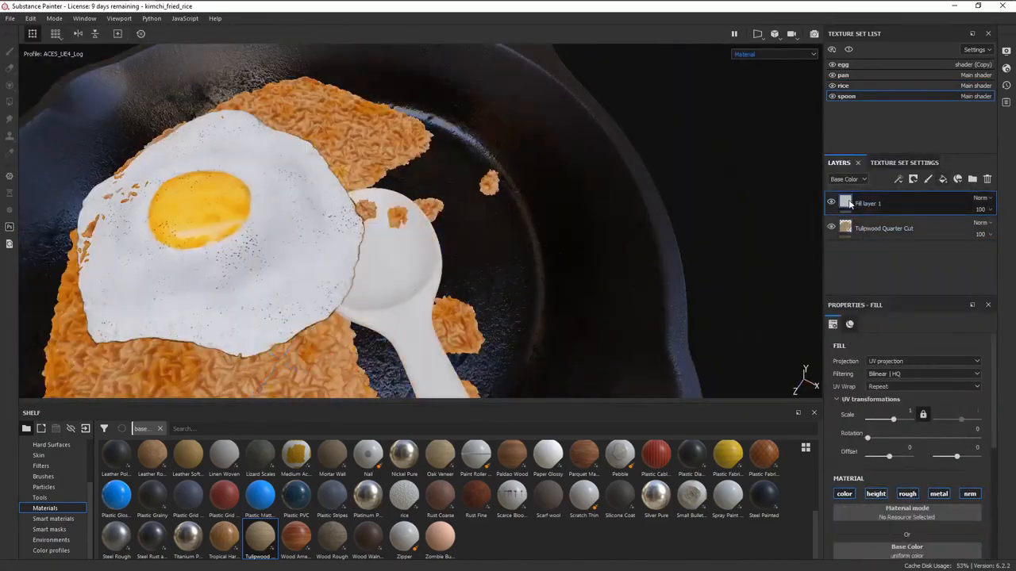
Set the paint effect's blend mode and adjust the Blur filter on Fill layer 2
left_click(876, 494)
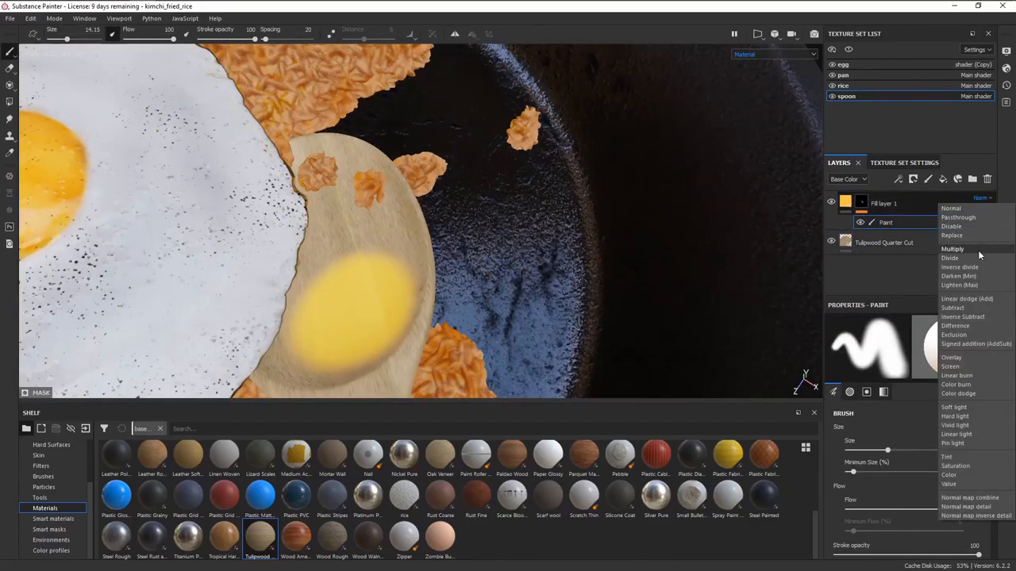
left_click(952, 249)
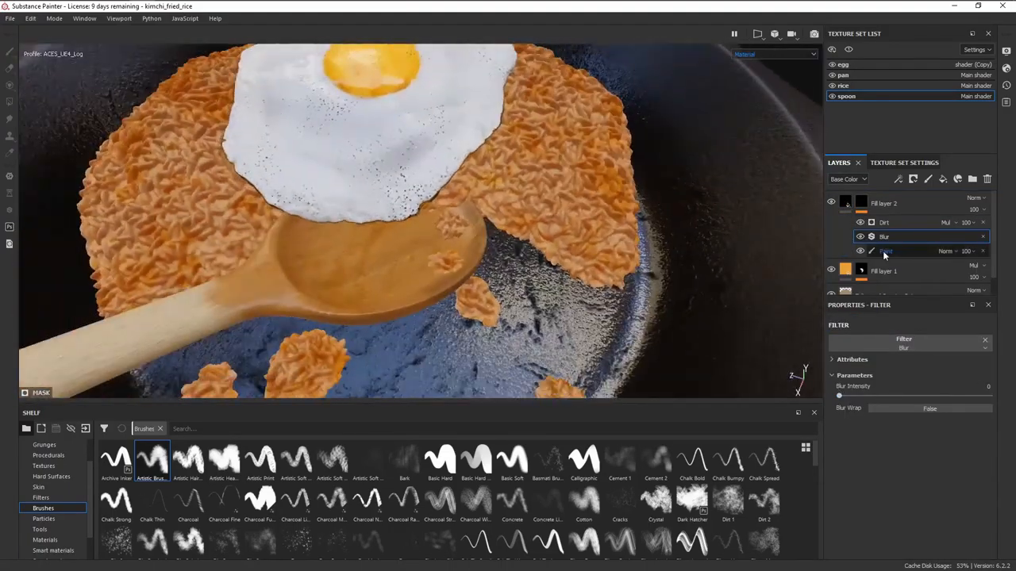
left_click(886, 250)
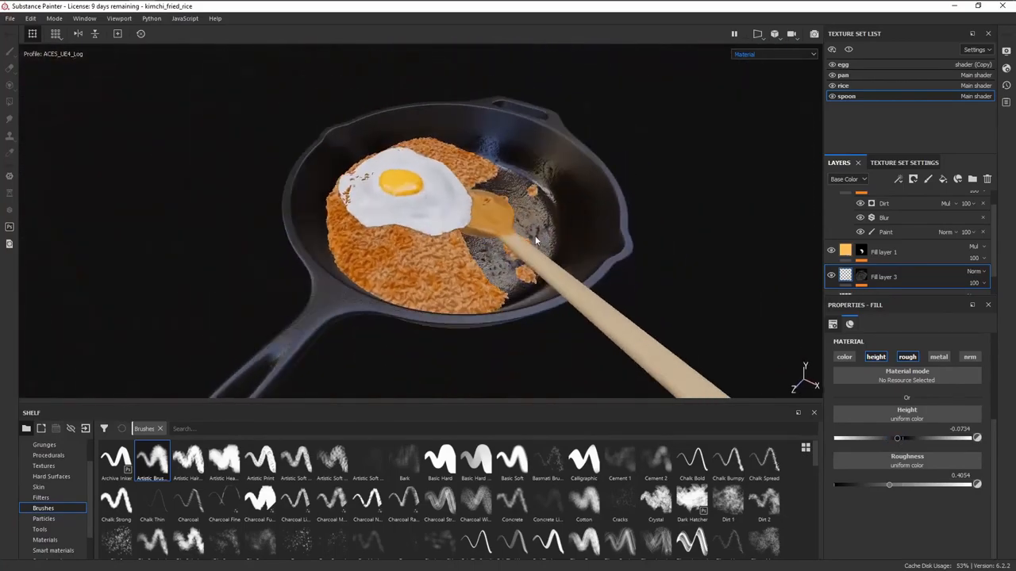
Tweak the egg's roughness, then export all texture sets and the mesh to a desktop folder
left_click(843, 63)
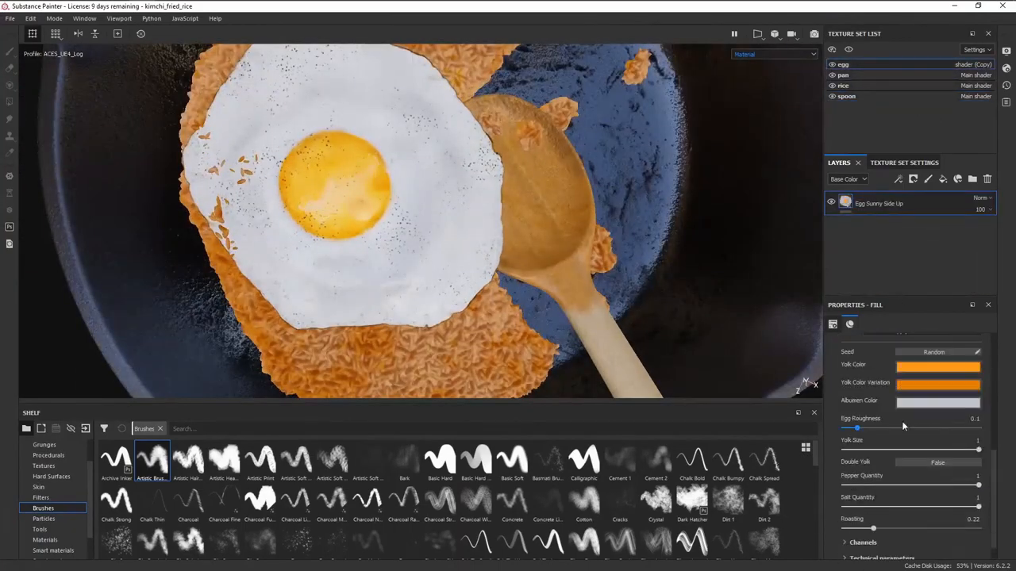
left_click_drag(857, 429, 916, 428)
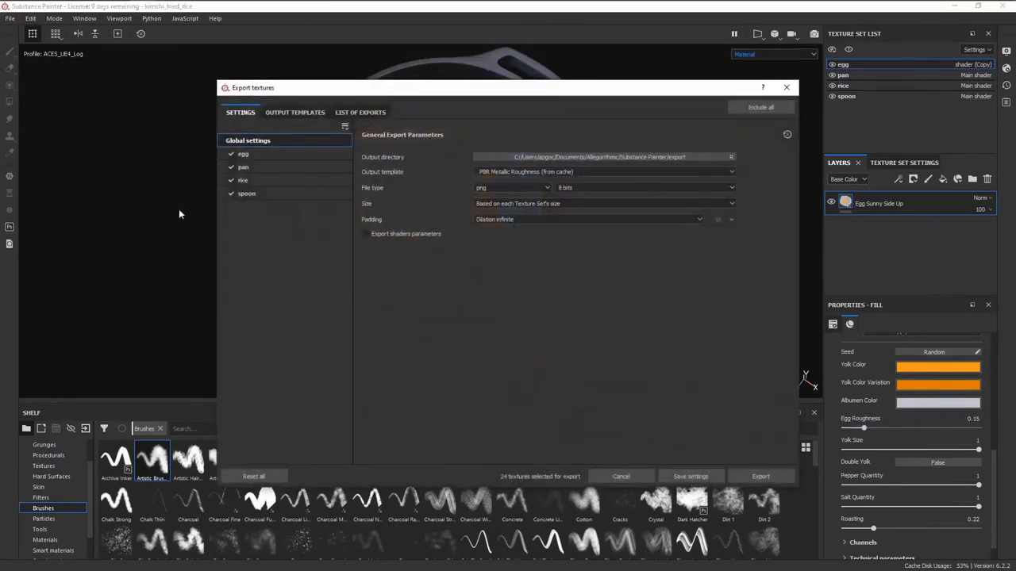
left_click(730, 157)
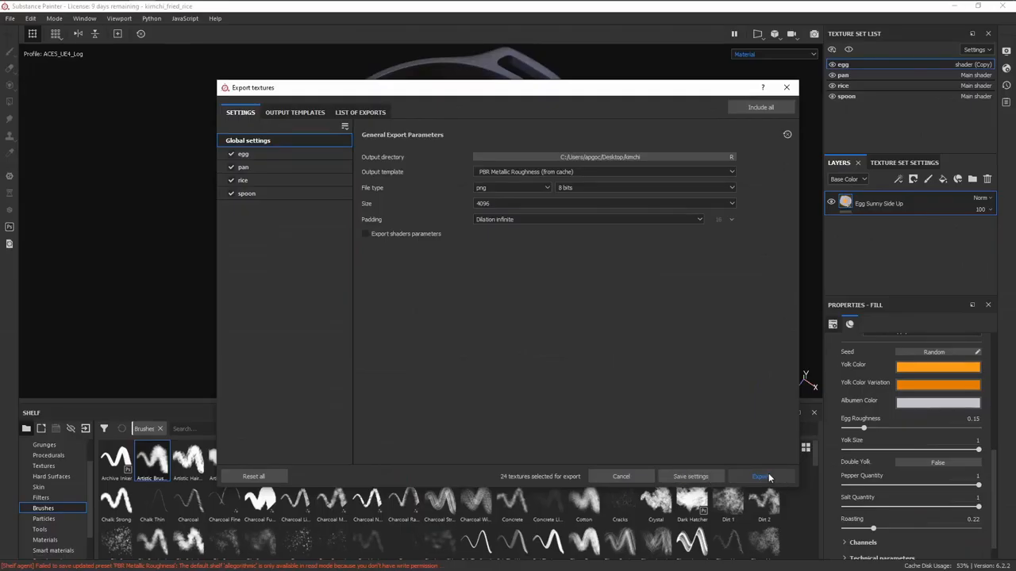
left_click(759, 477)
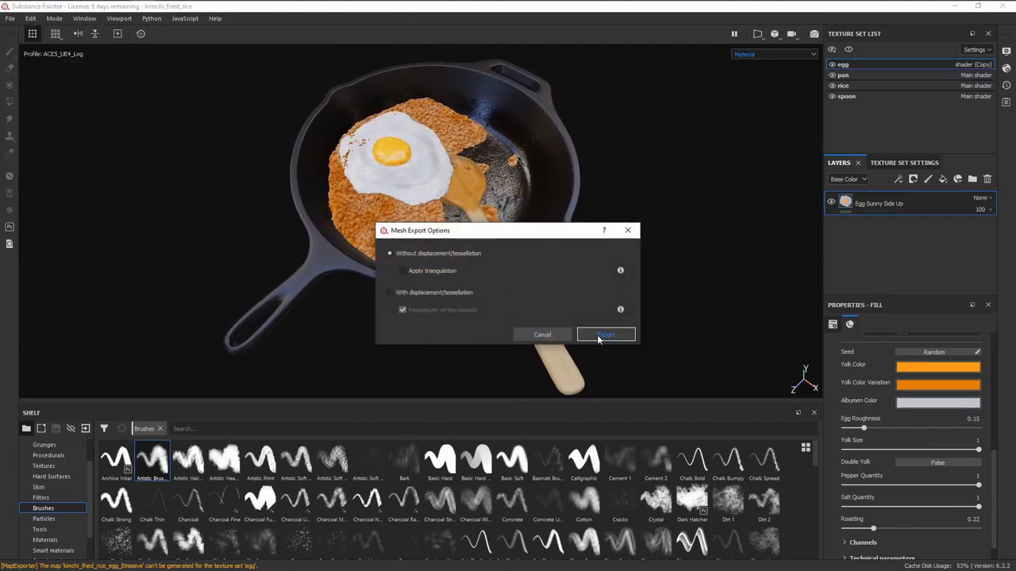
left_click(606, 333)
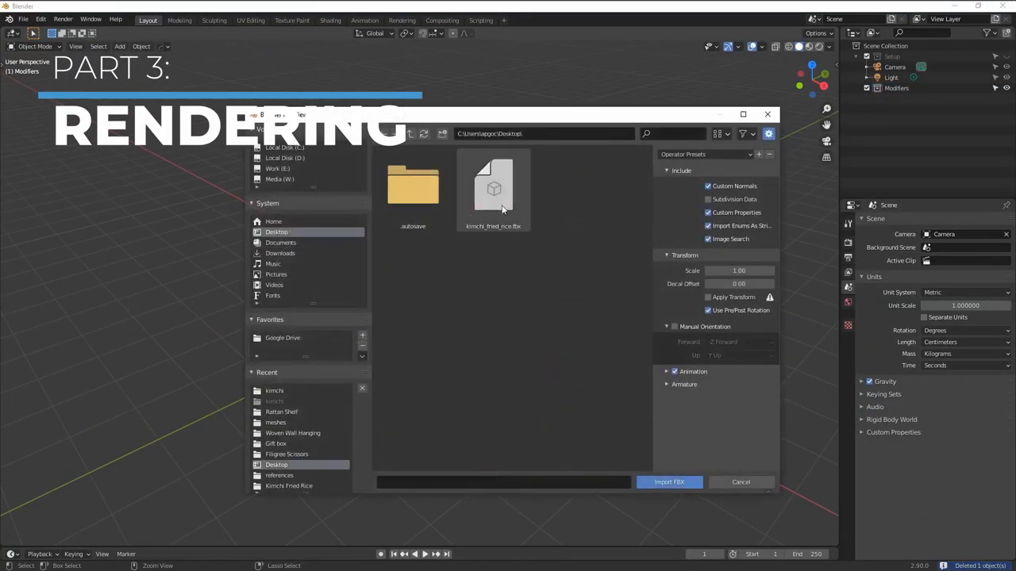
Import the fried rice model and verify Node Wrangler is enabled under Preferences Add-ons ('node')
left_click(668, 483)
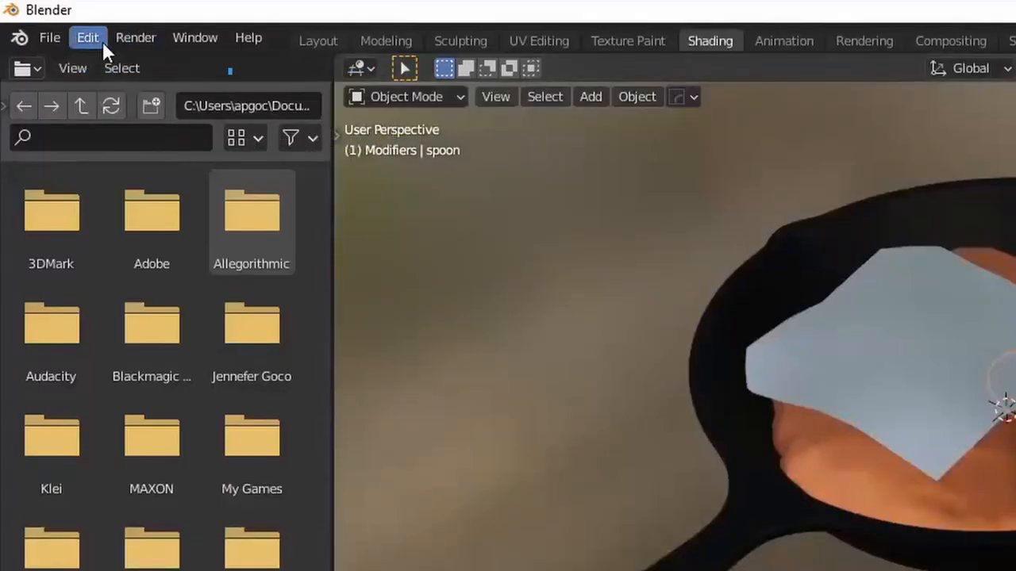
left_click(87, 38)
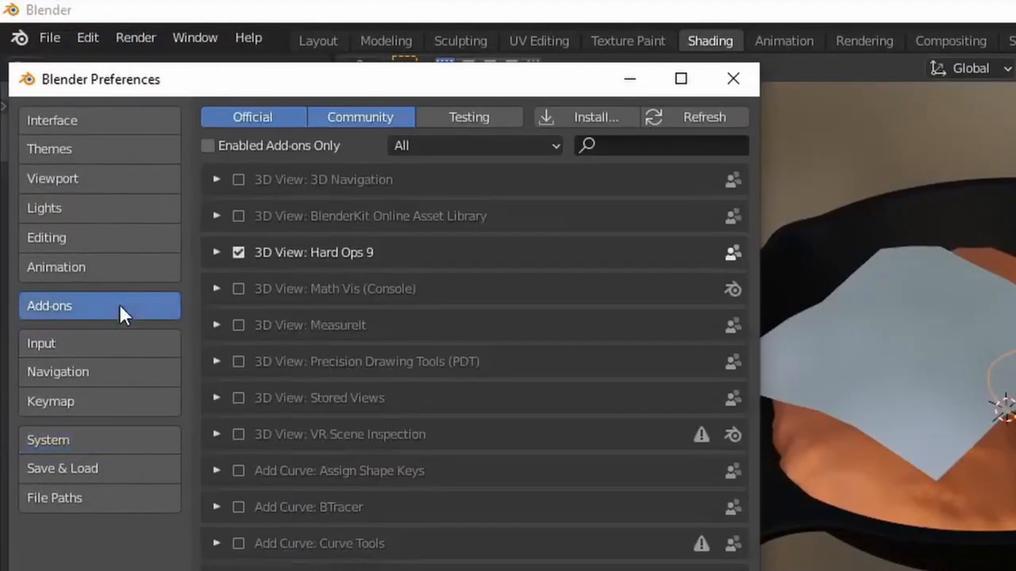
type("node")
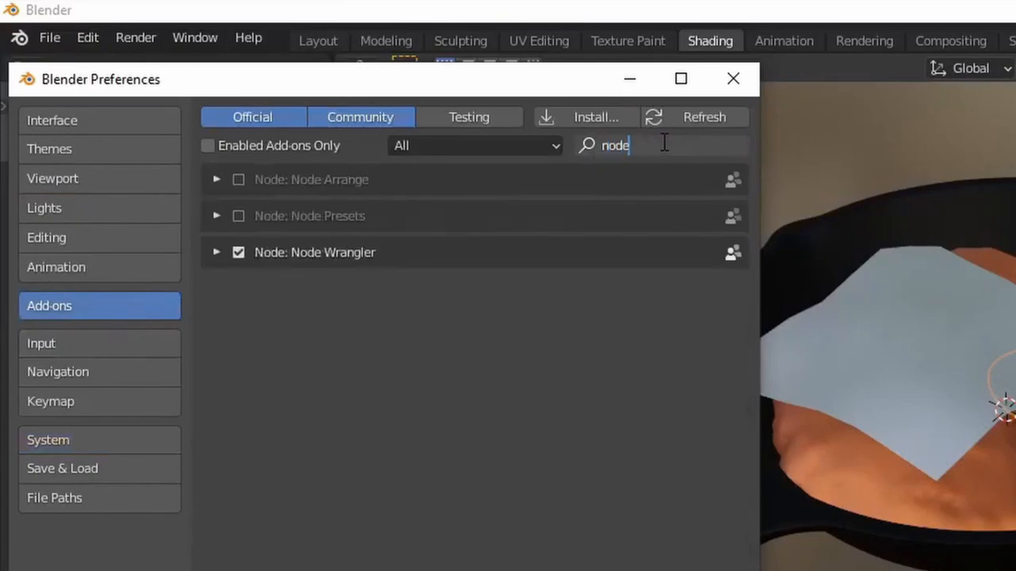
left_click(733, 80)
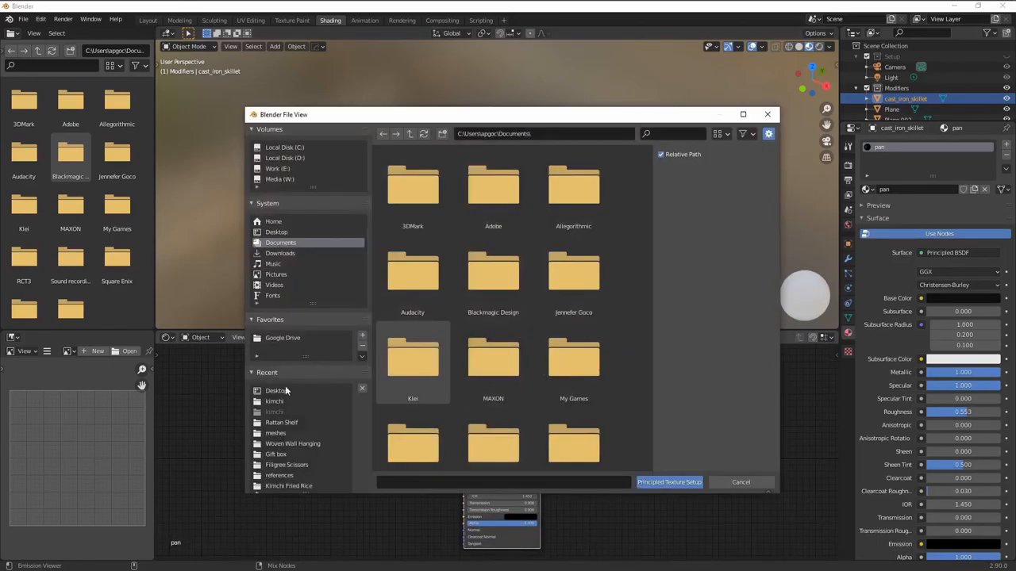
Load the exported texture maps into the pan and spoon materials with Principled Texture Setup
left_click(274, 400)
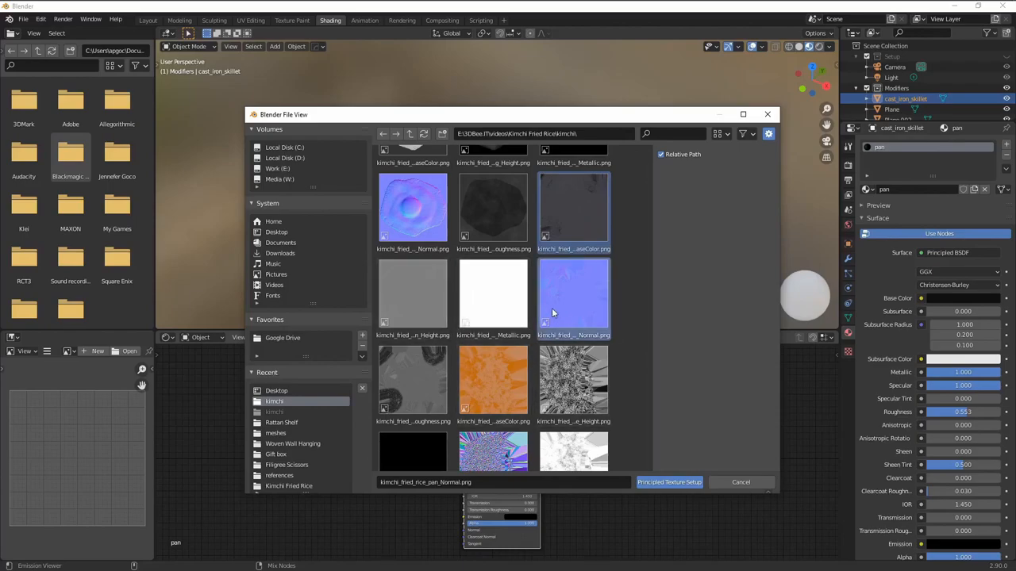
left_click(670, 482)
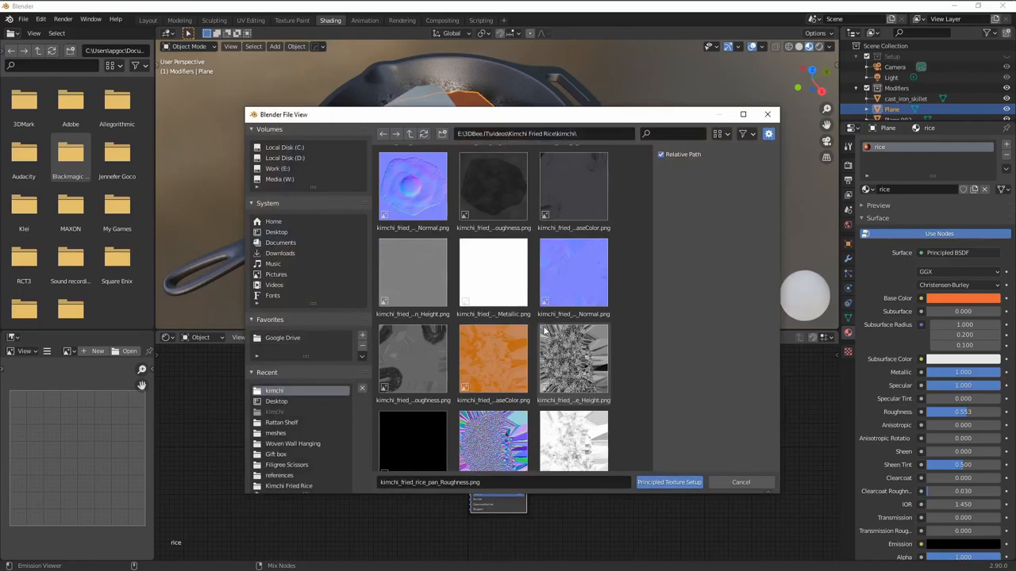
scroll("down", 3)
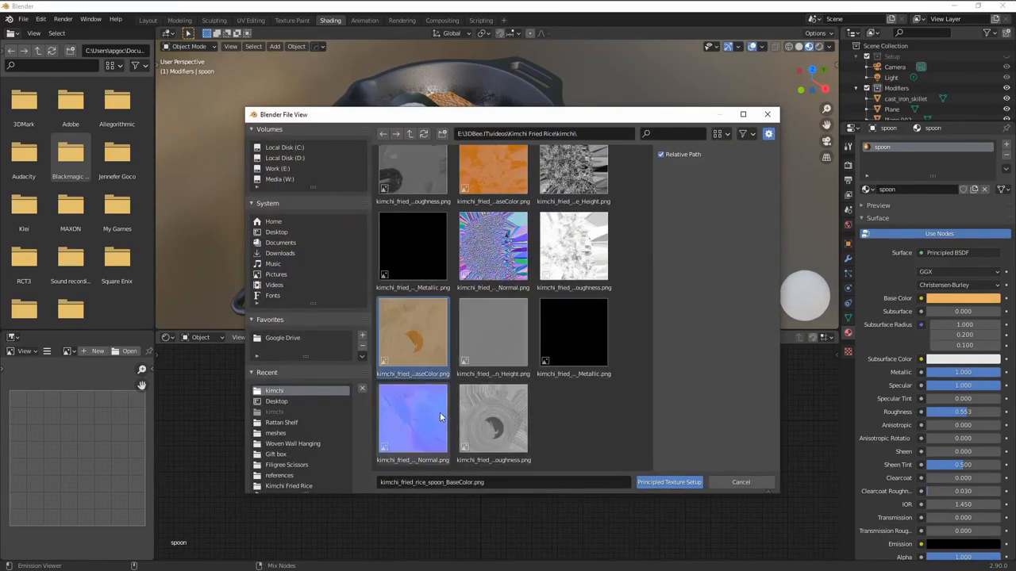
left_click(668, 482)
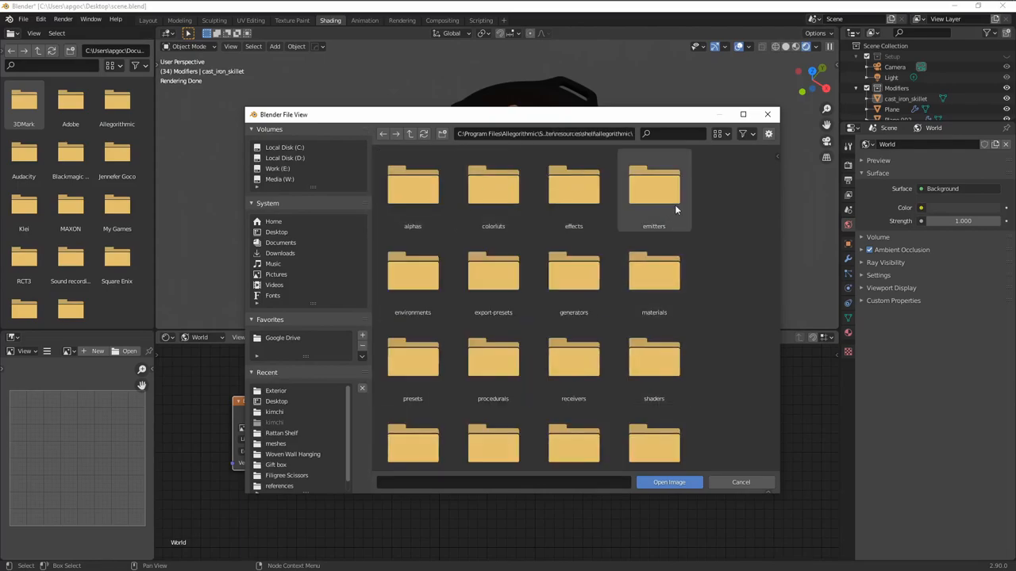
Load the environment HDR and set the egg material to true displacement before returning to modeling
left_click(668, 482)
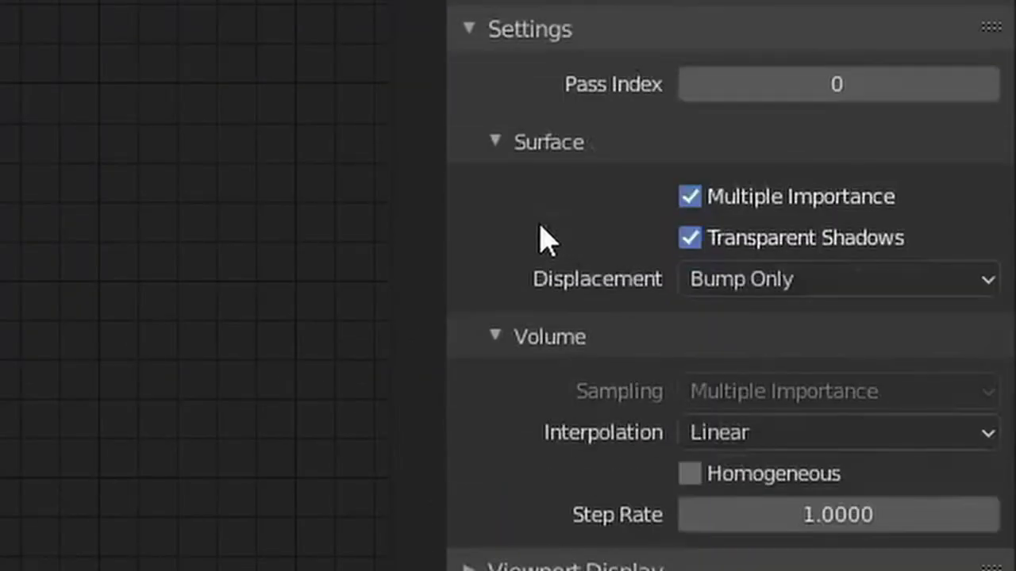
left_click(838, 279)
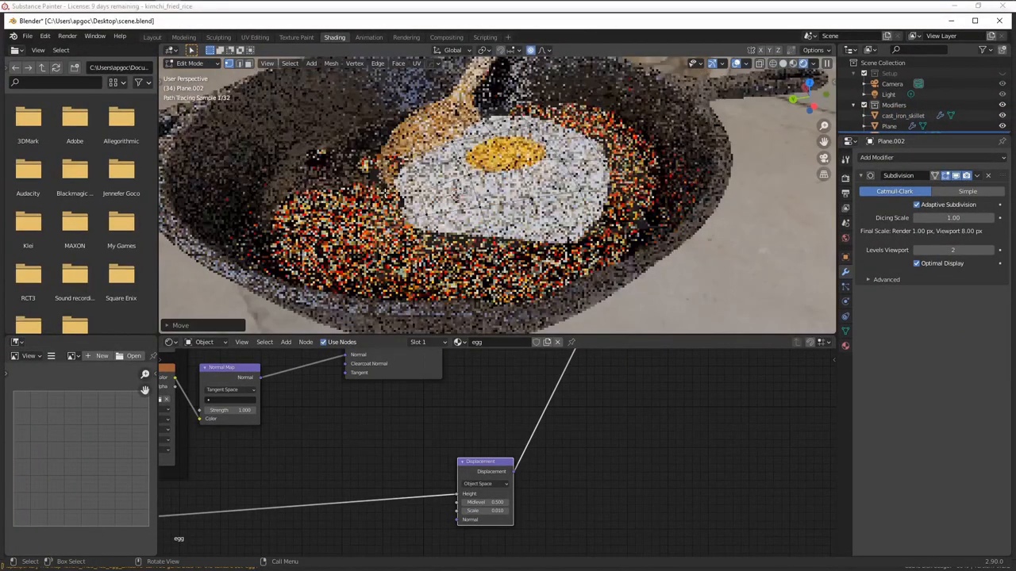
left_click(180, 19)
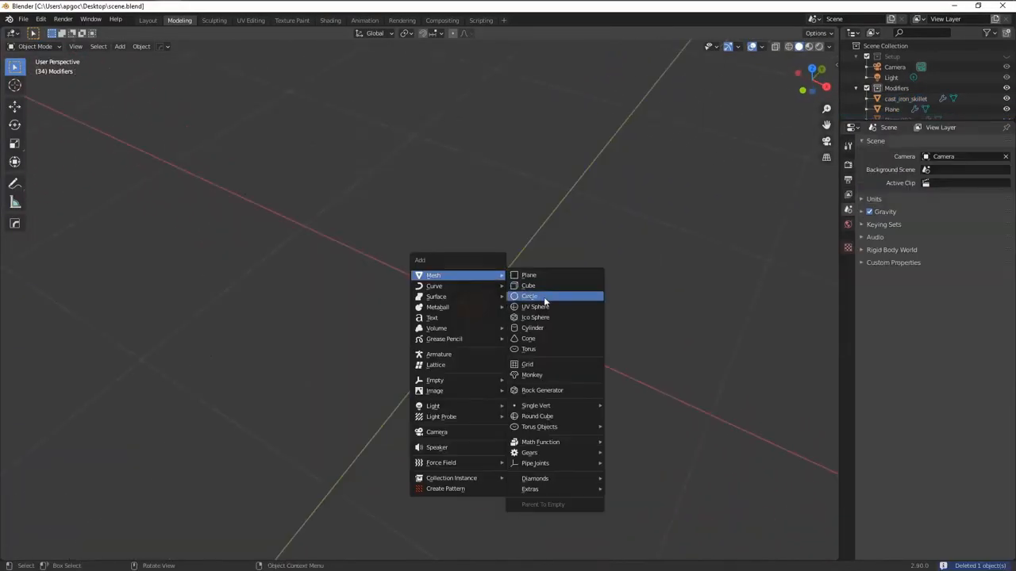
Add a cylinder and scatter it over the plane as a Hair particle system for green onions
left_click(534, 327)
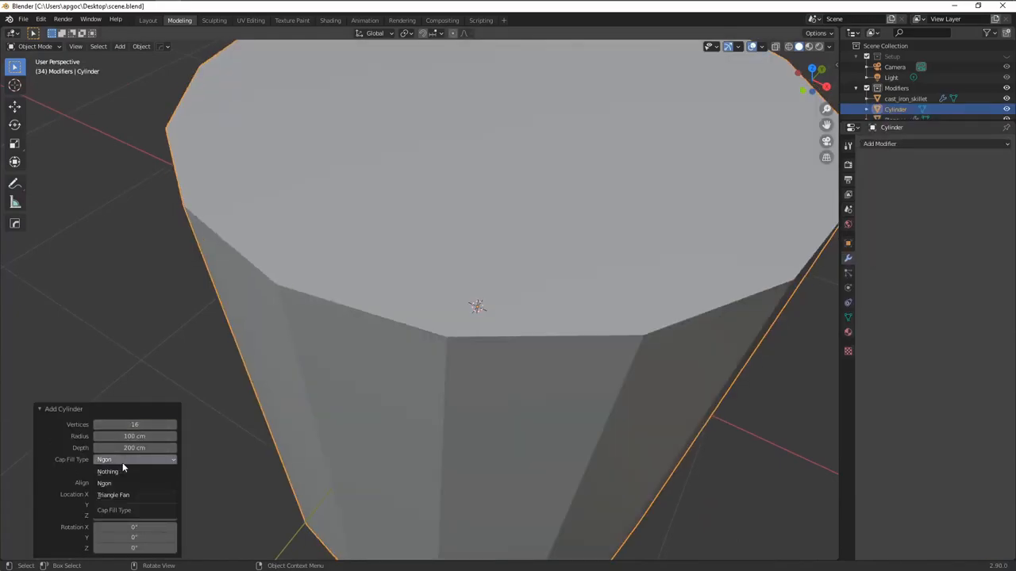
key("Tab")
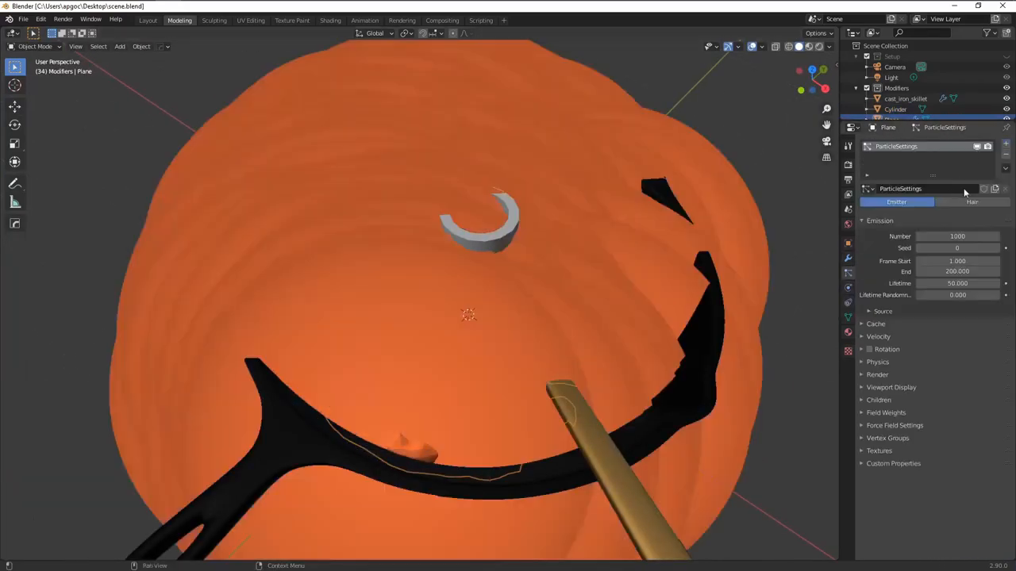
left_click(971, 202)
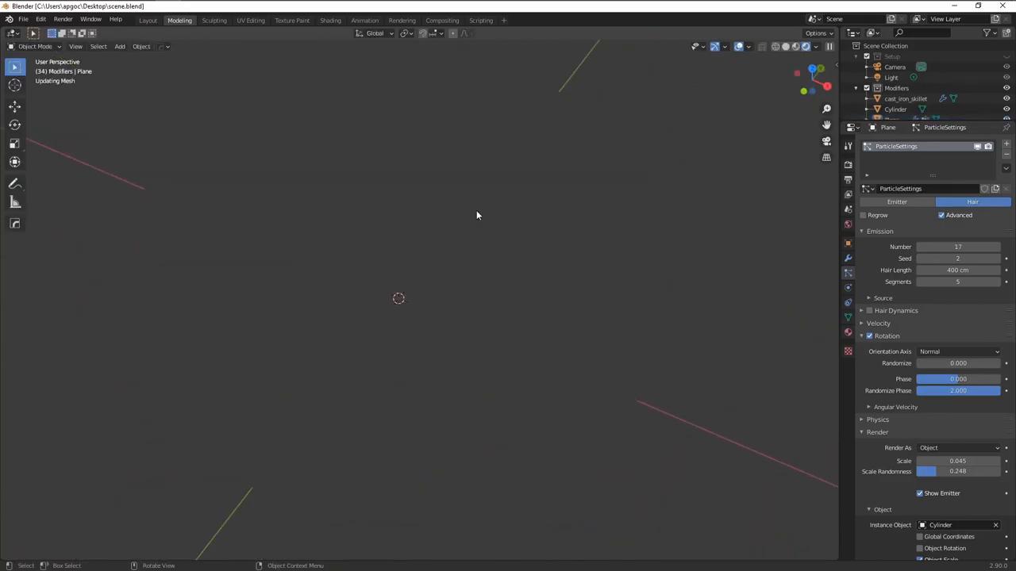
left_click(330, 19)
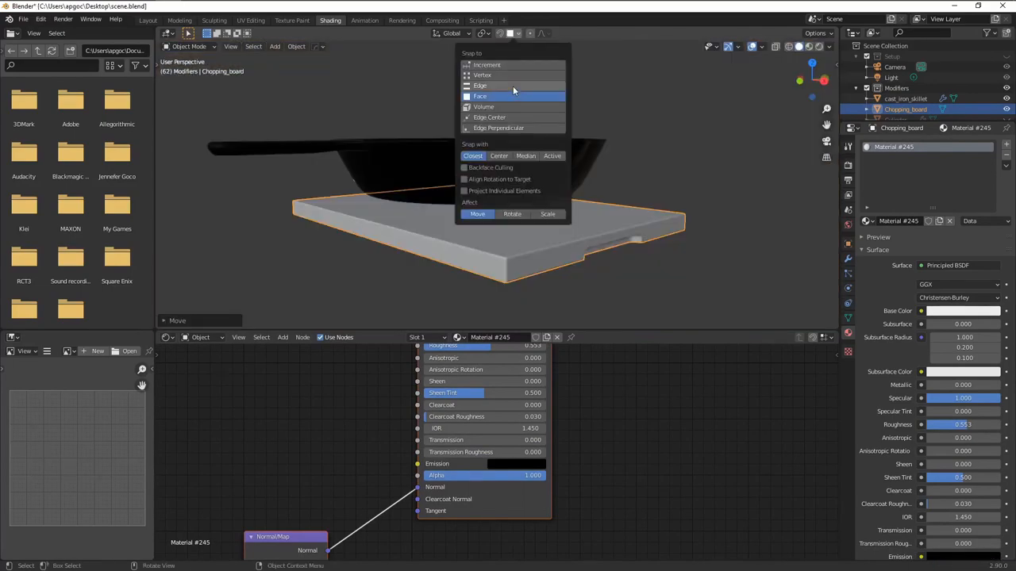
Set Blender snapping to Face, then bring up the rice fill layer's projection choices
left_click(479, 97)
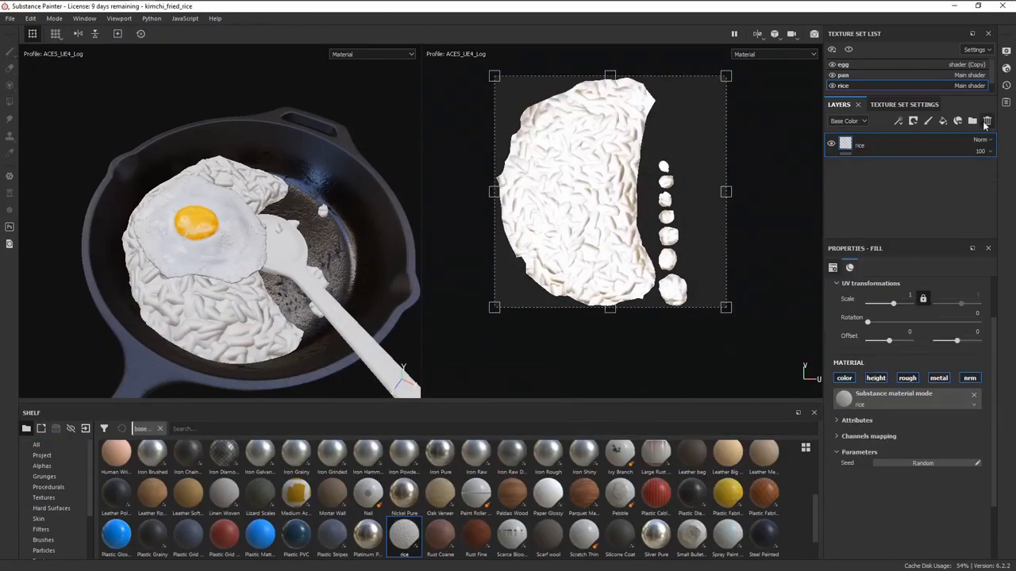
left_click(923, 305)
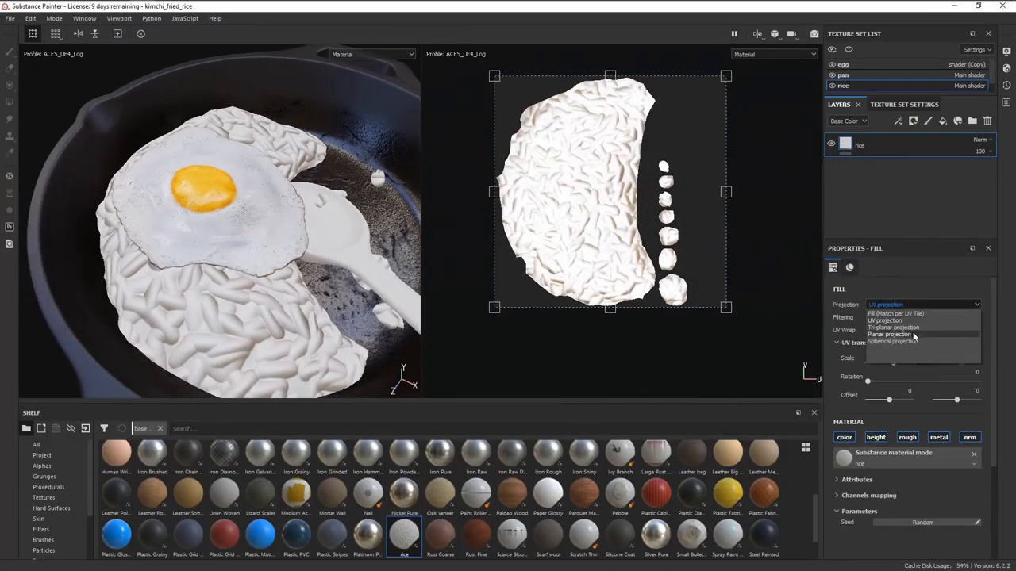